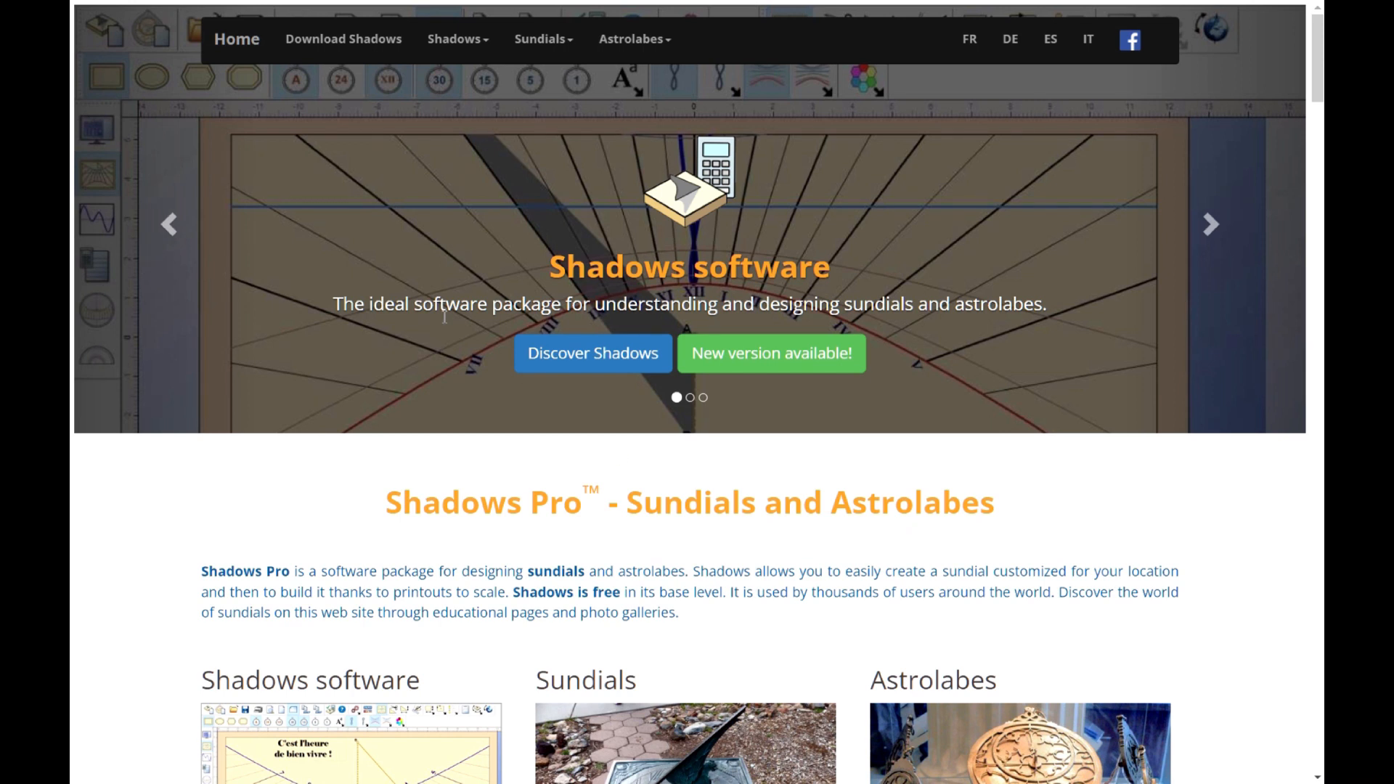
mouse_move(386, 182)
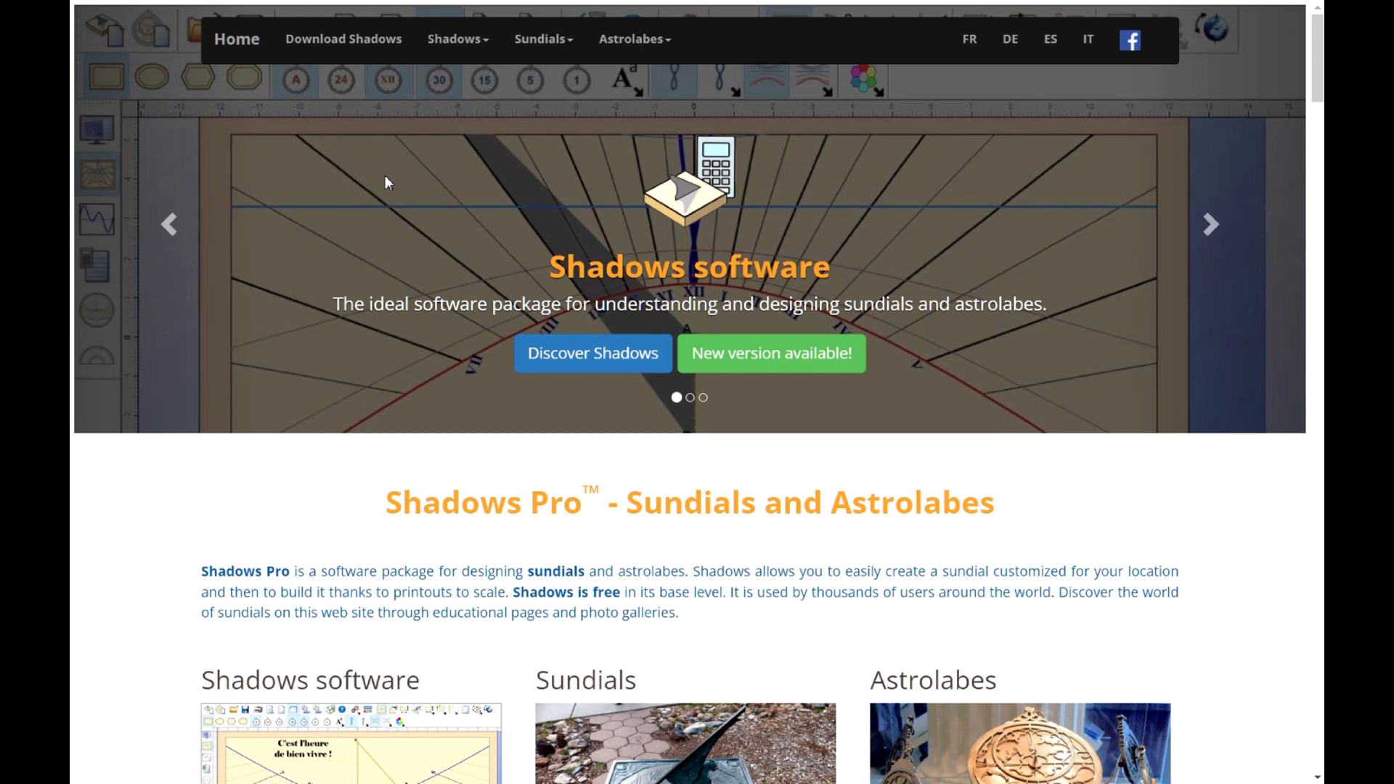
mouse_move(350, 46)
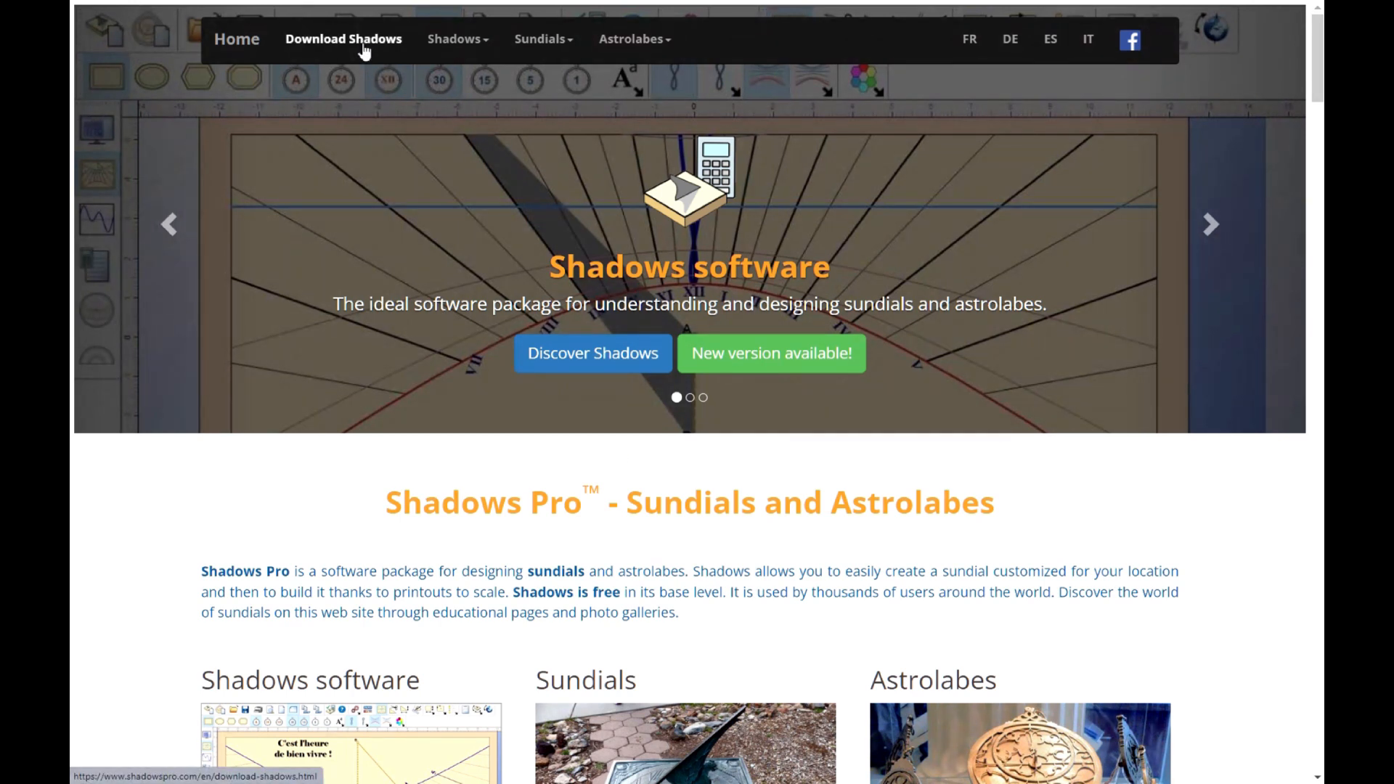
Step: Go to the Download Shadows page and review the Version 5 details top to bottom
click(346, 37)
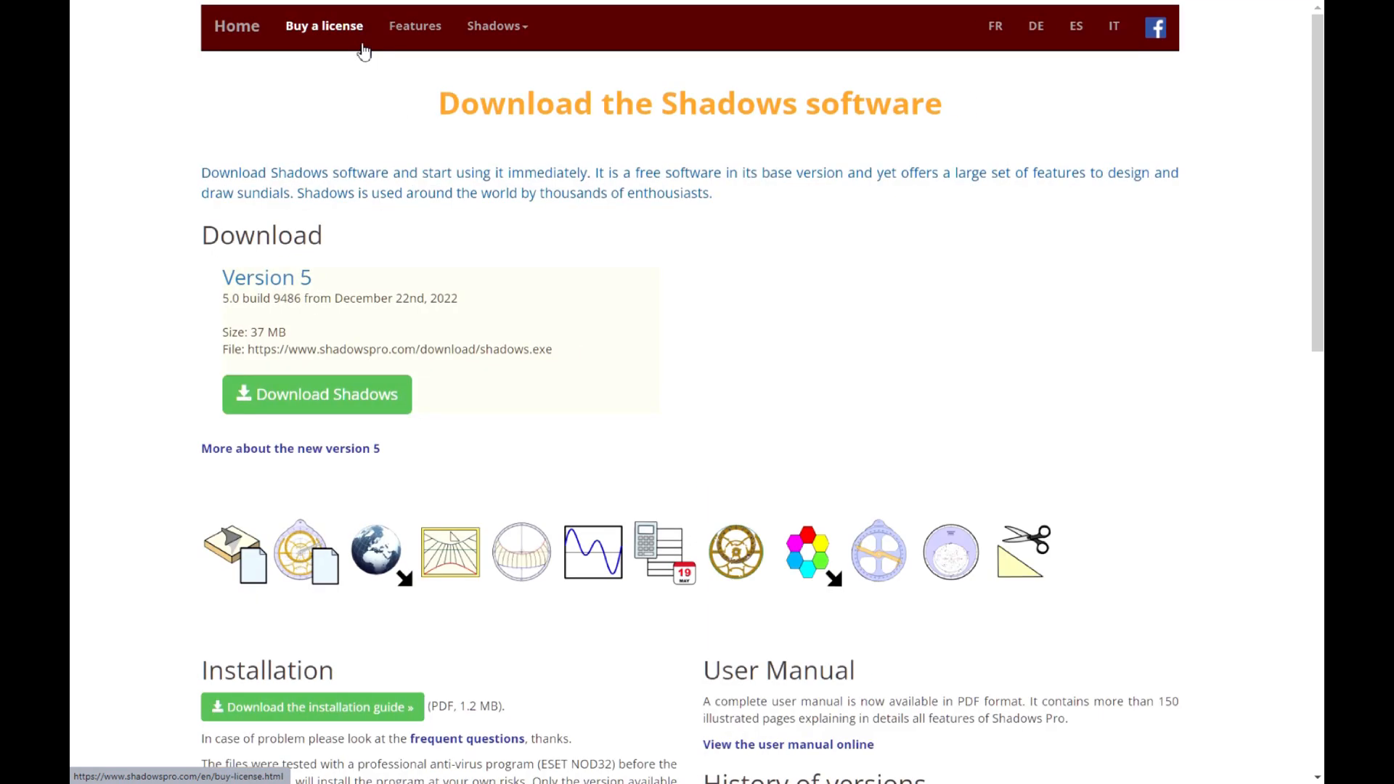
mouse_move(821, 232)
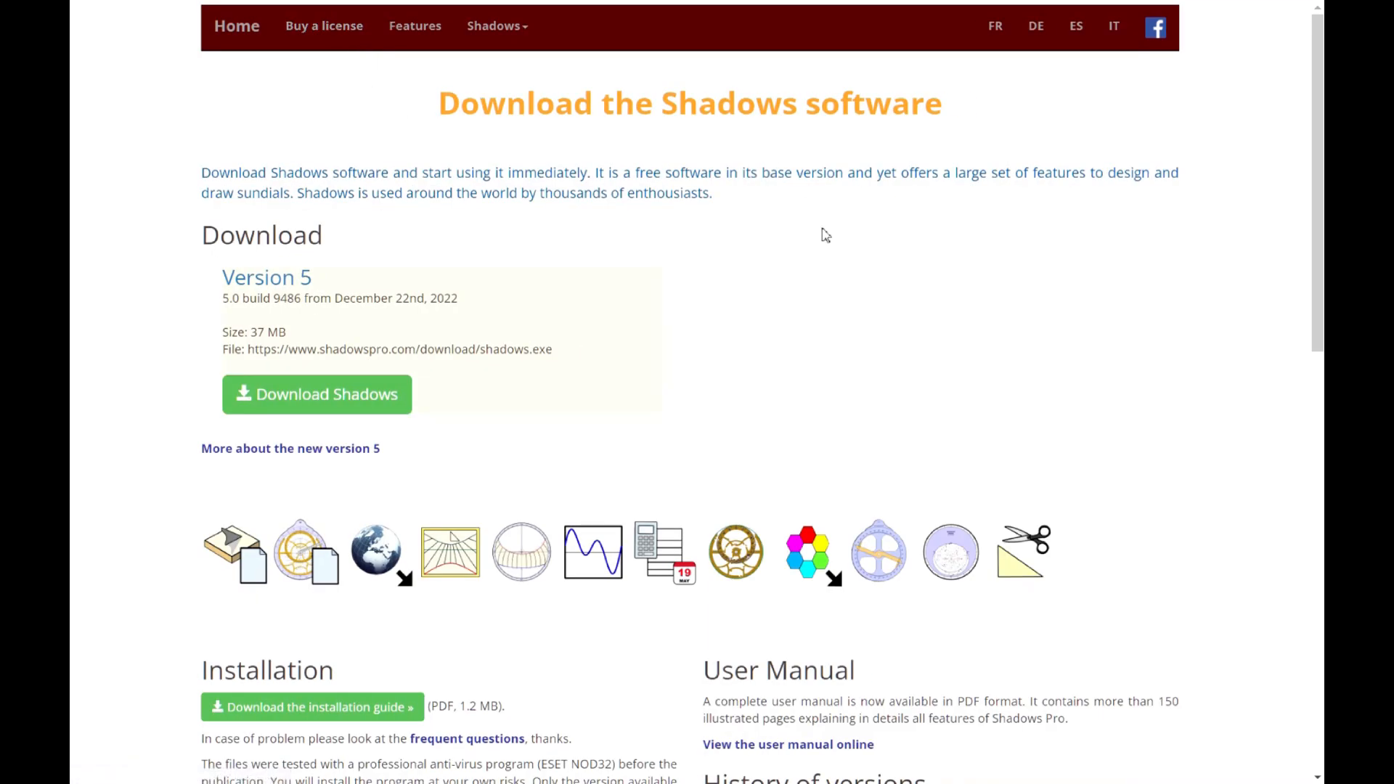
scroll(down, 3)
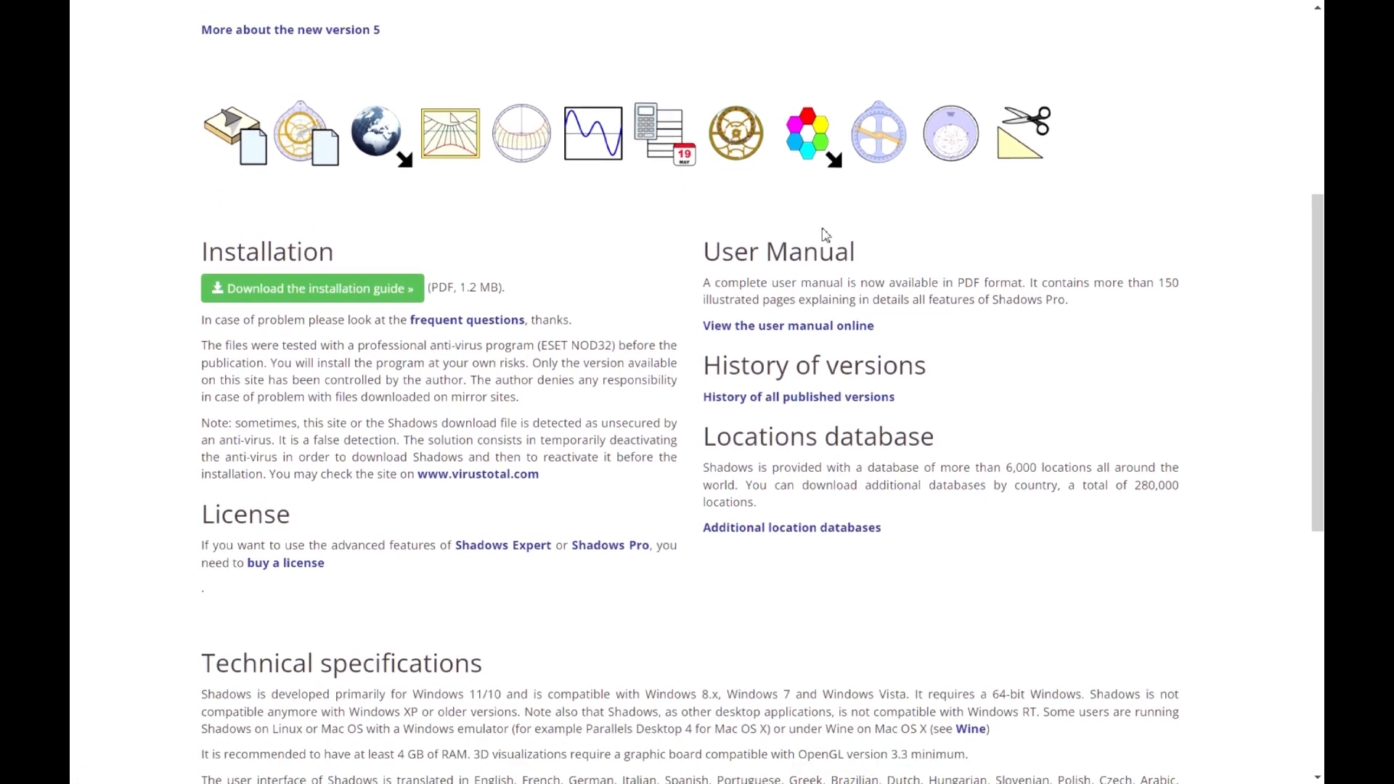
scroll(down, 3)
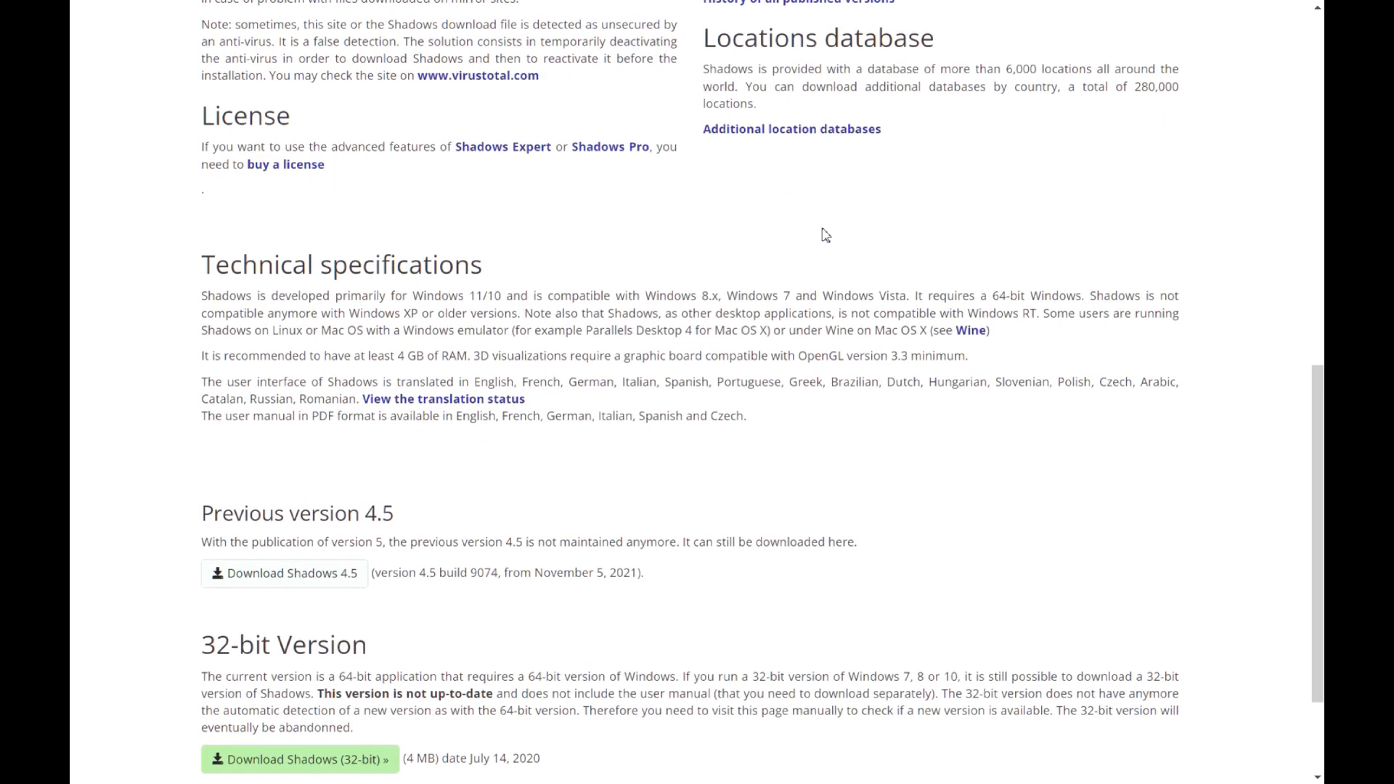
scroll(up, 3)
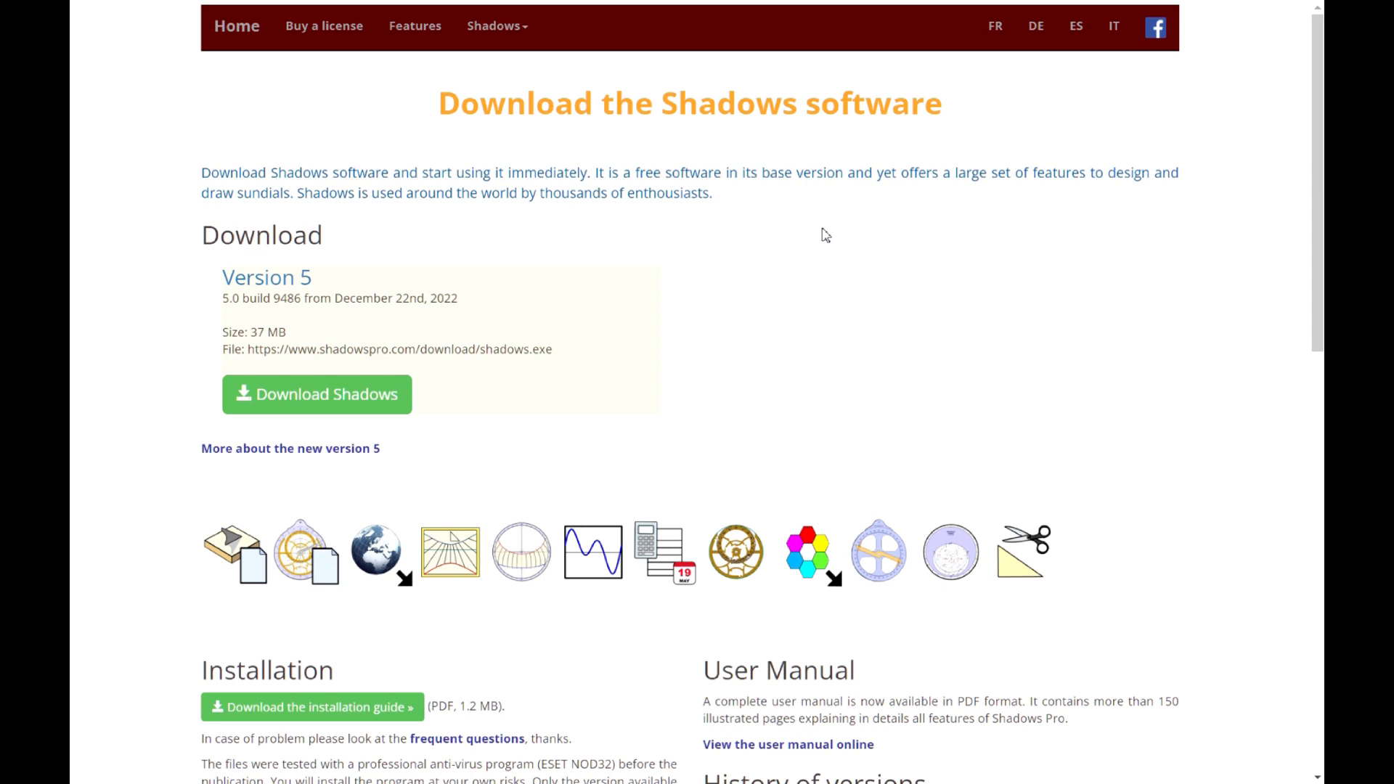
mouse_move(323, 399)
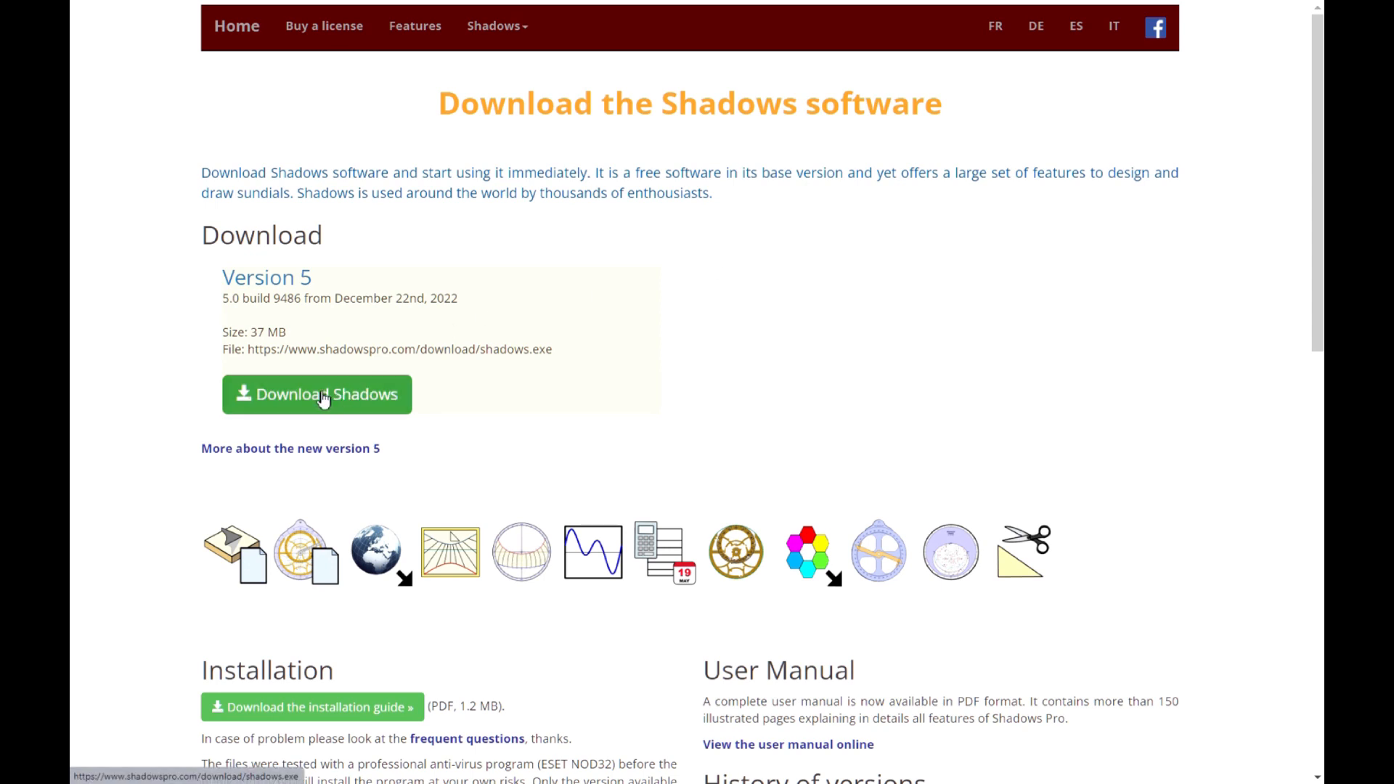
Step: Download the Shadows Version 5 installer and launch shadows.exe
click(322, 394)
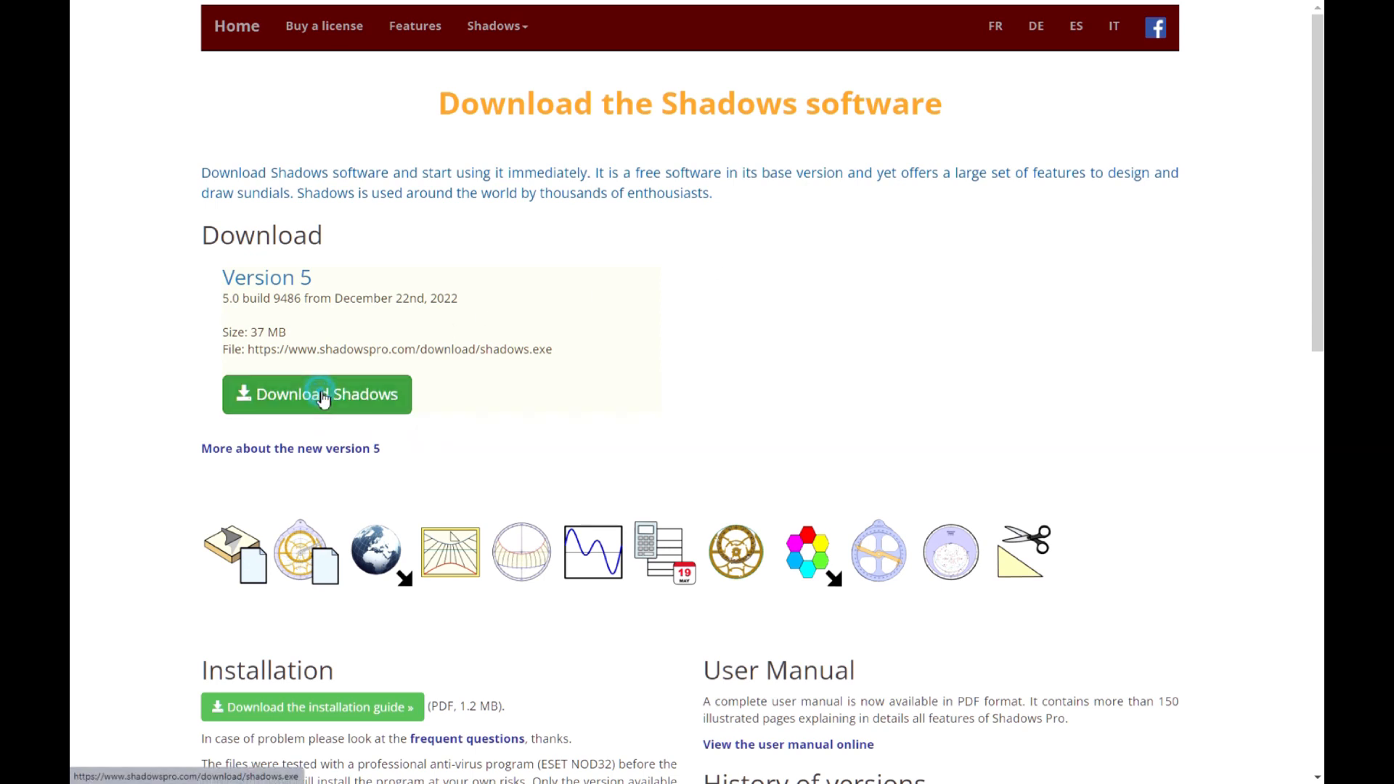
click(317, 395)
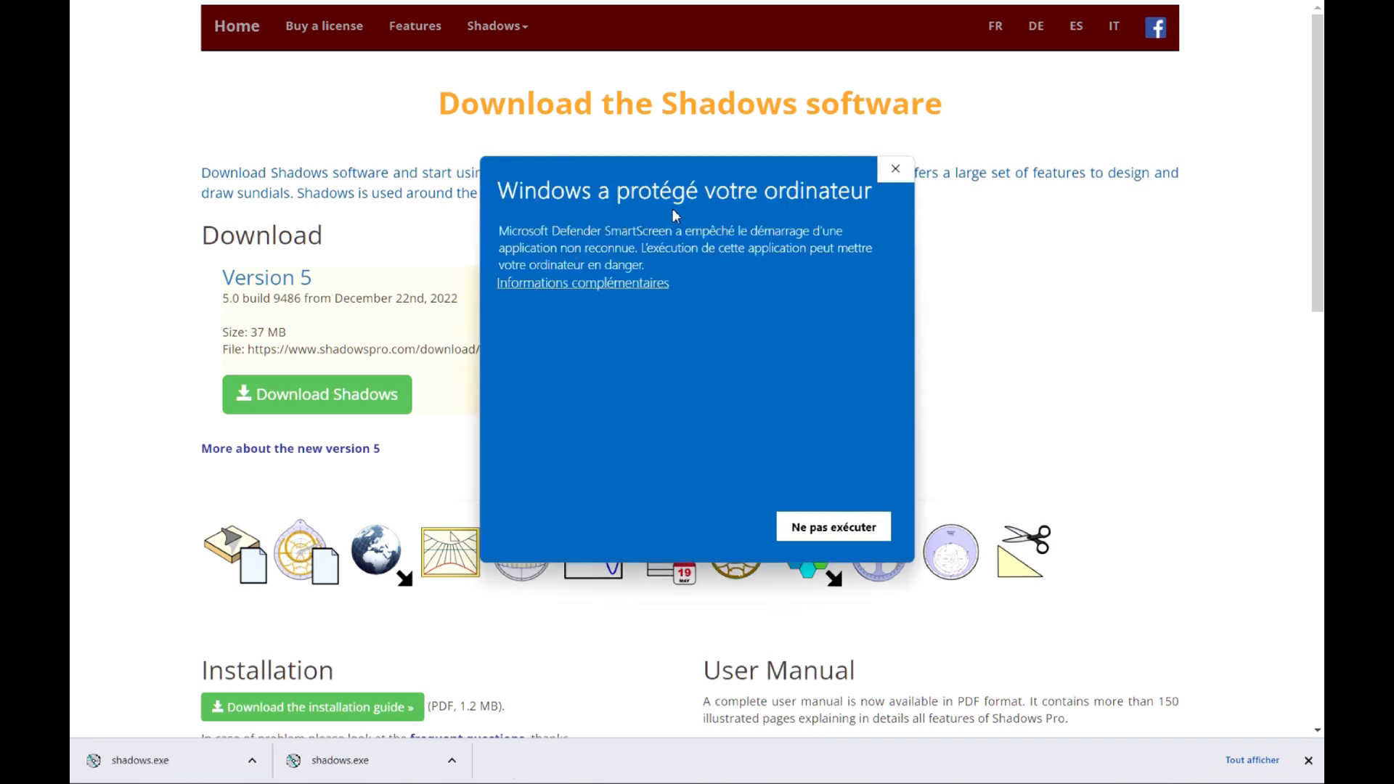
mouse_move(600, 287)
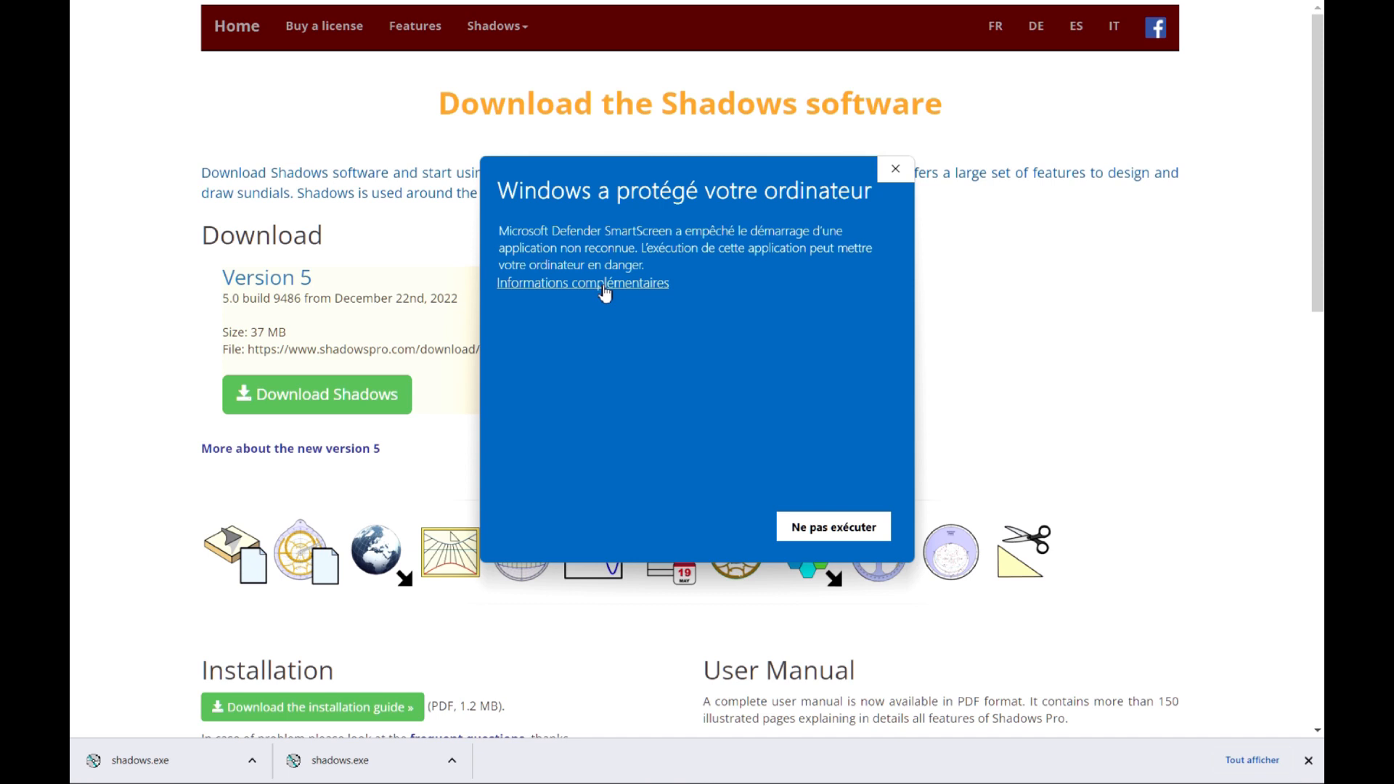
Step: Override the SmartScreen warning via Informations complémentaires and Exécuter quand même
click(582, 283)
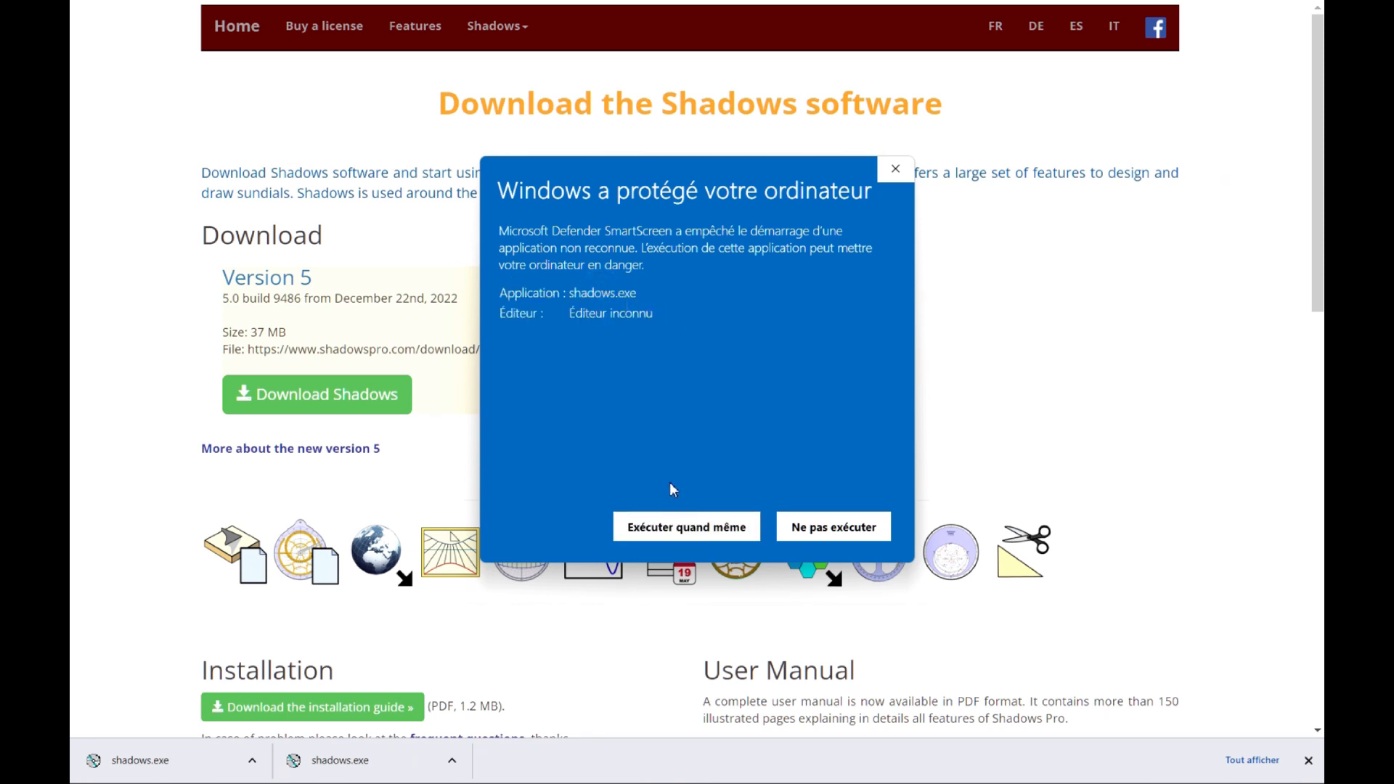
mouse_move(697, 533)
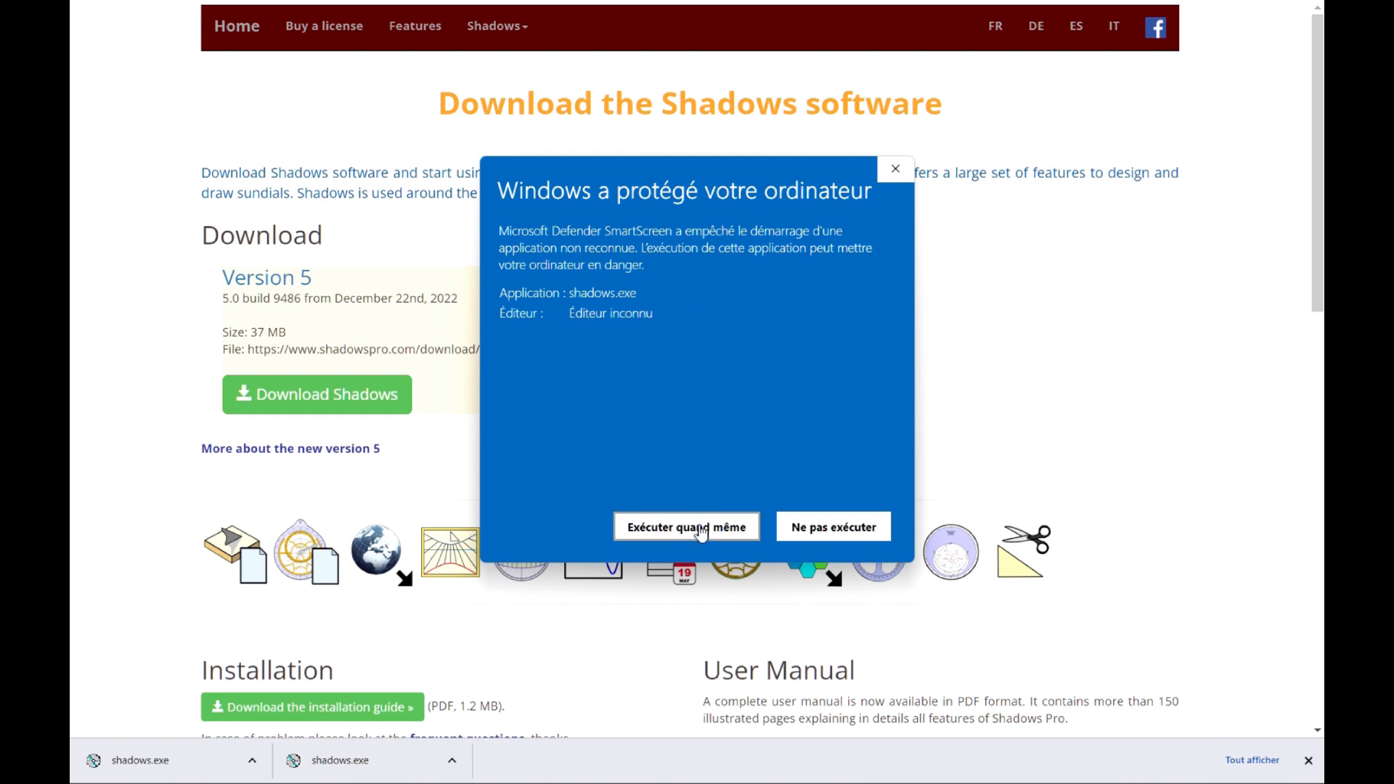
click(699, 526)
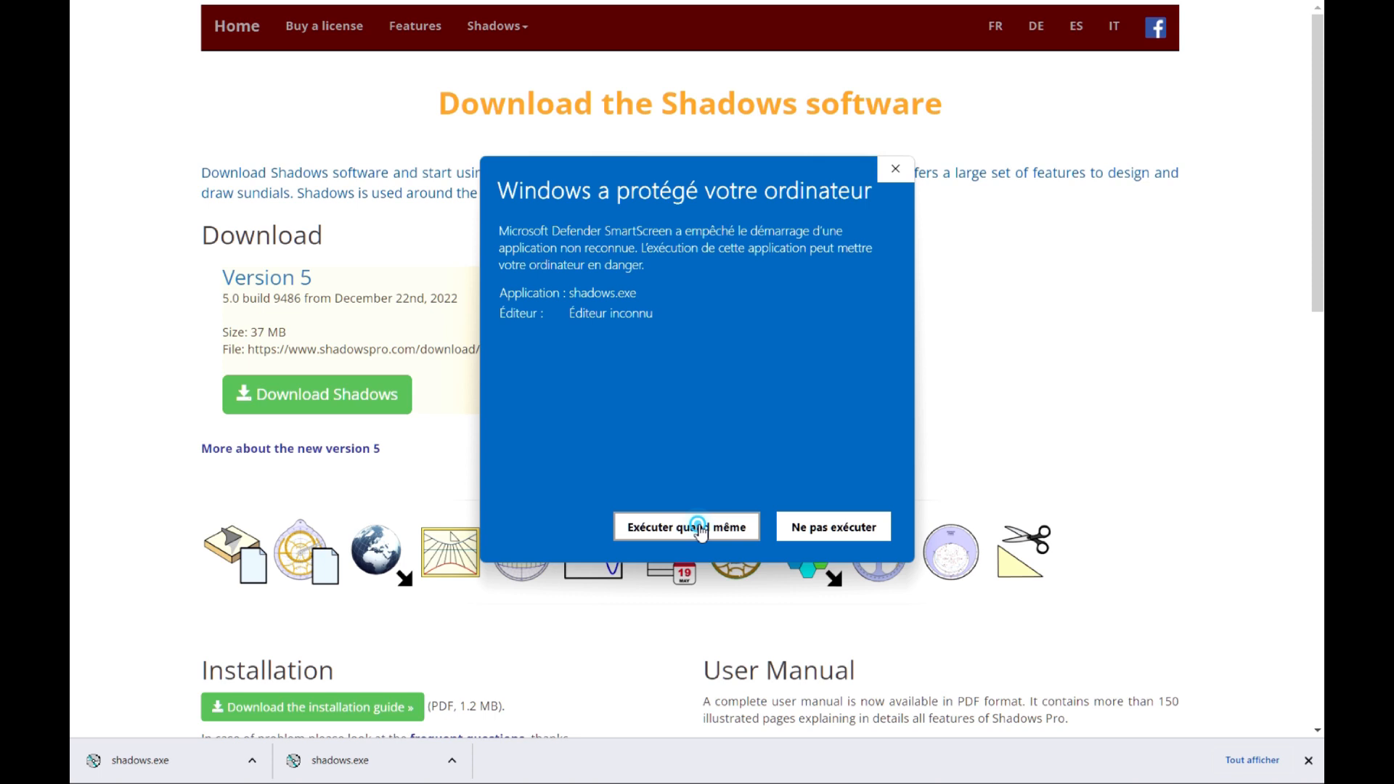
click(687, 526)
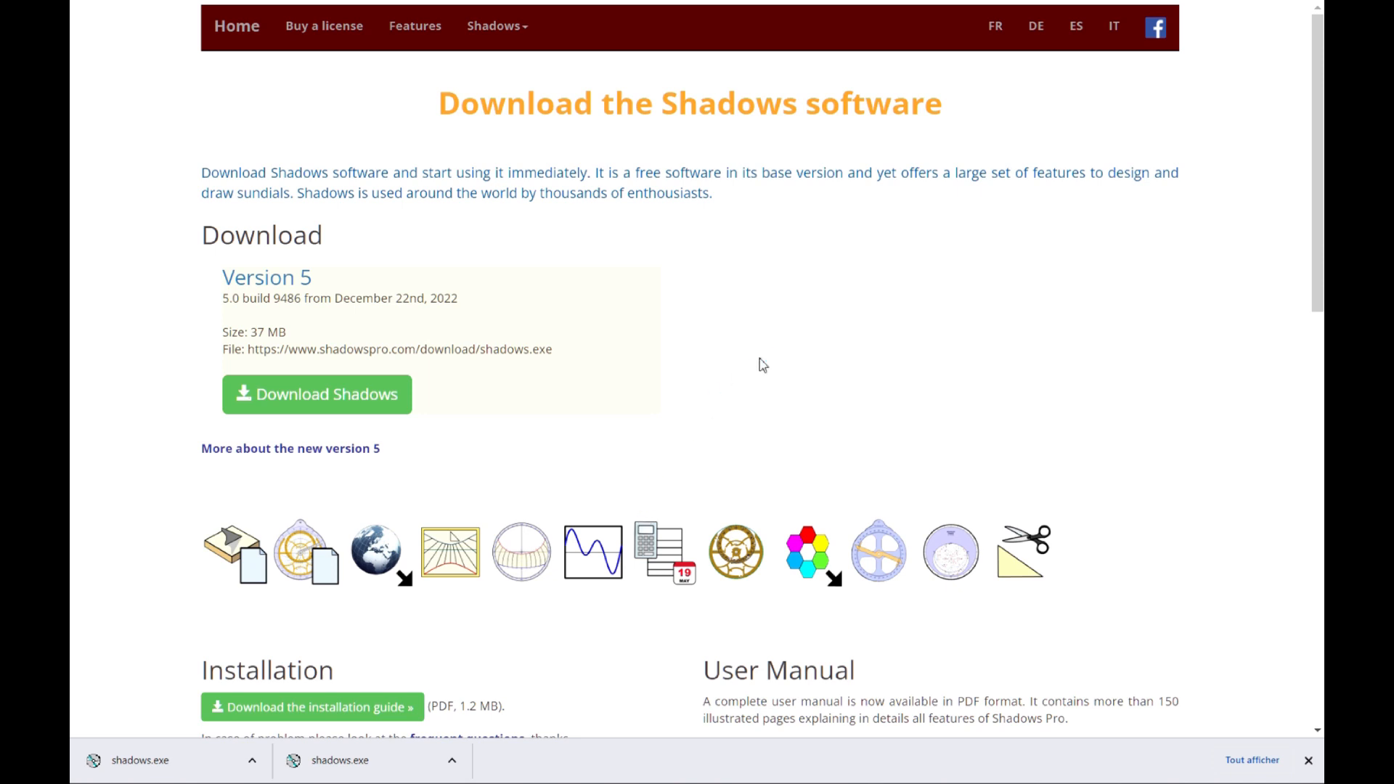
Step: Choose English as the Shadows Setup language and confirm it
click(830, 379)
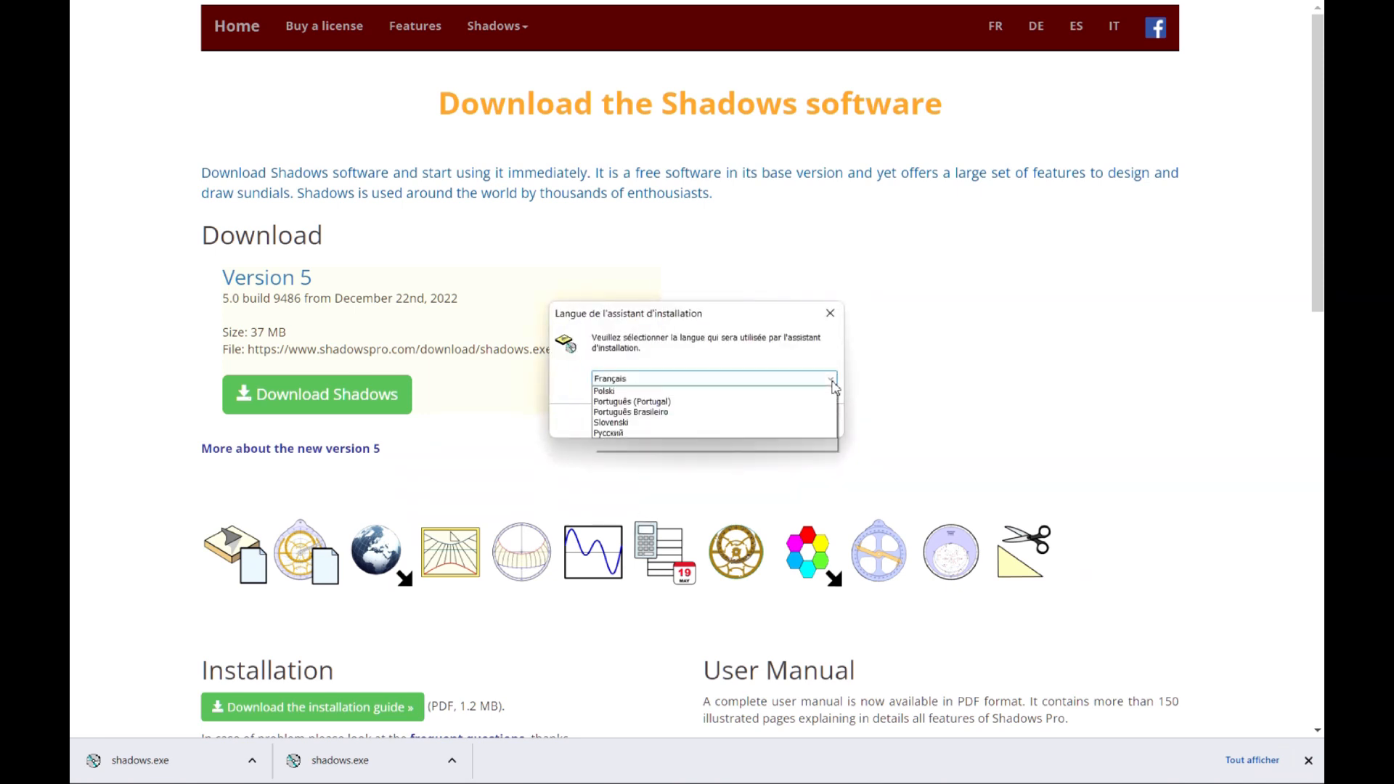
click(832, 379)
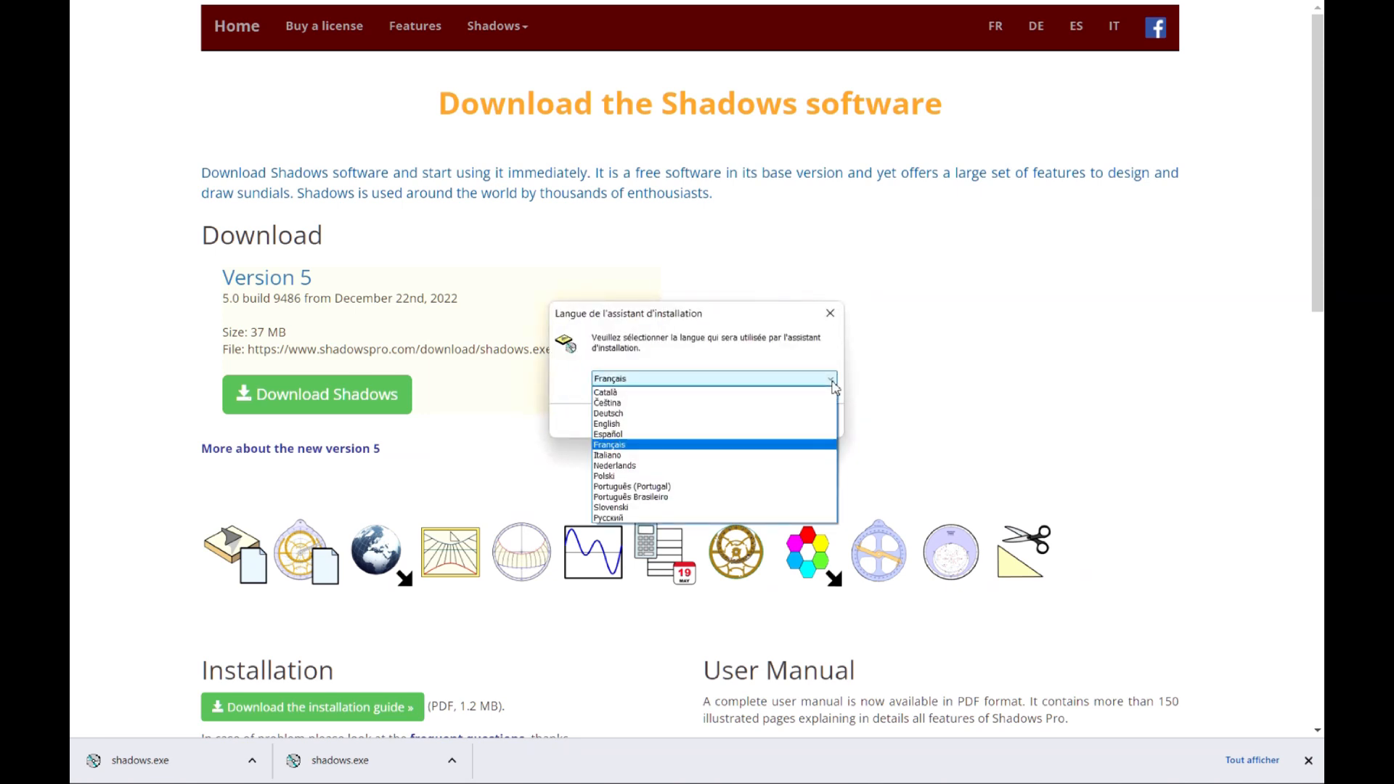
click(606, 423)
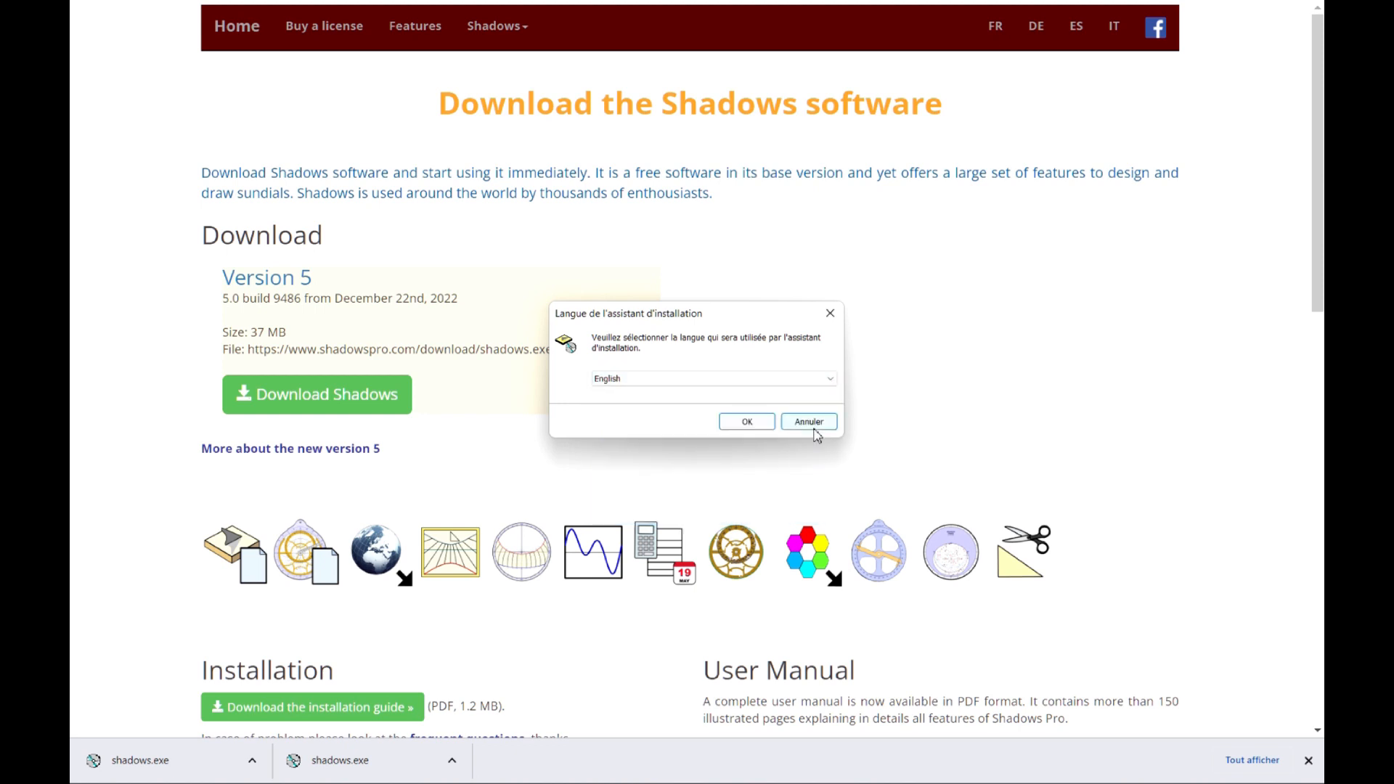
mouse_move(747, 427)
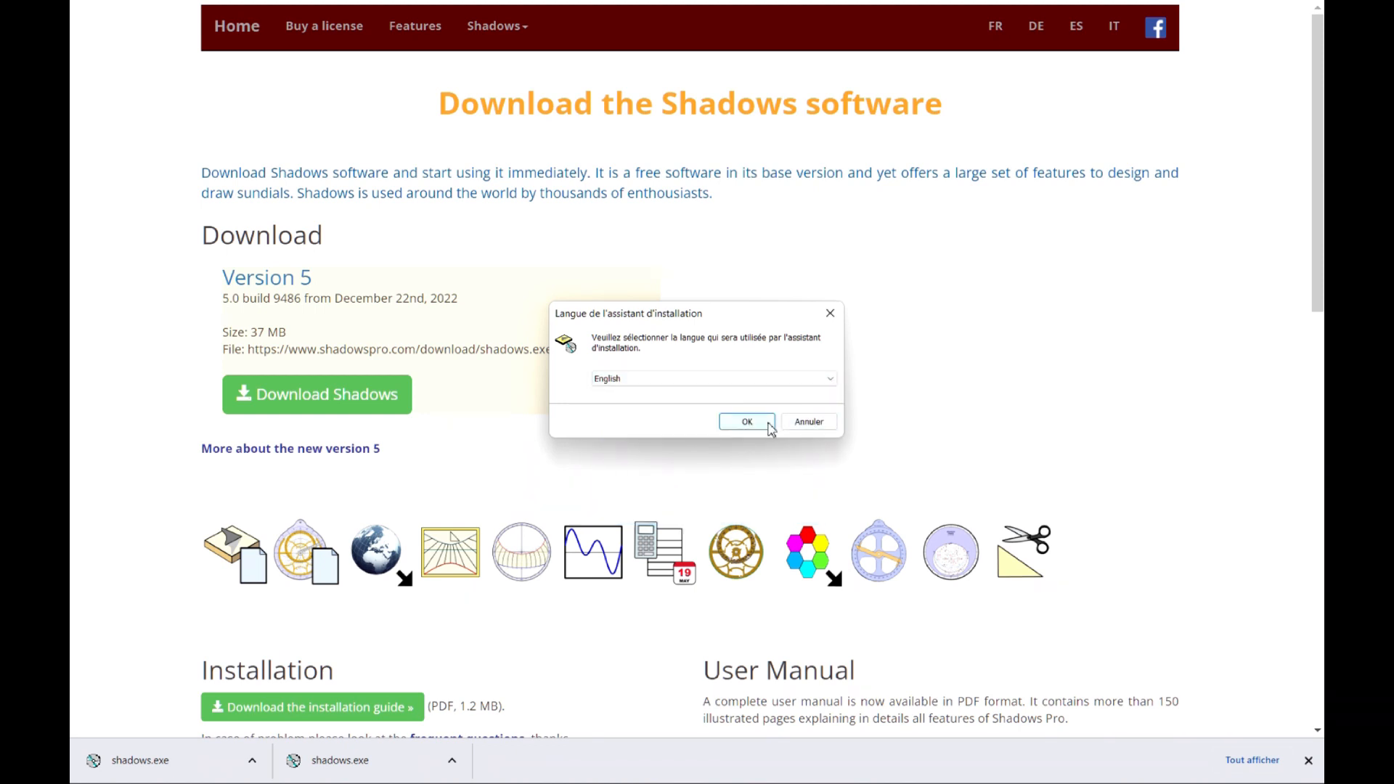
click(746, 421)
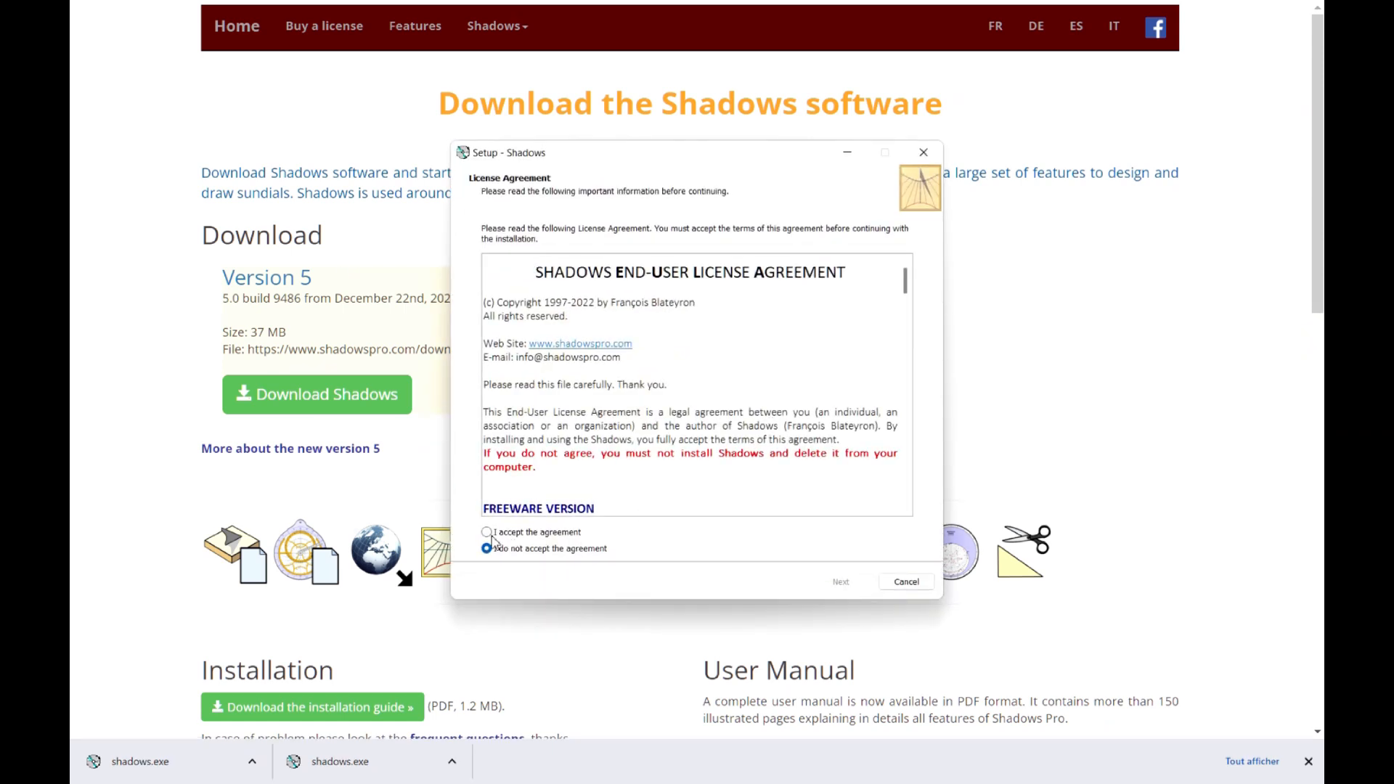
Step: Accept the license, keep the default install folder and tasks, and install Shadows
click(486, 532)
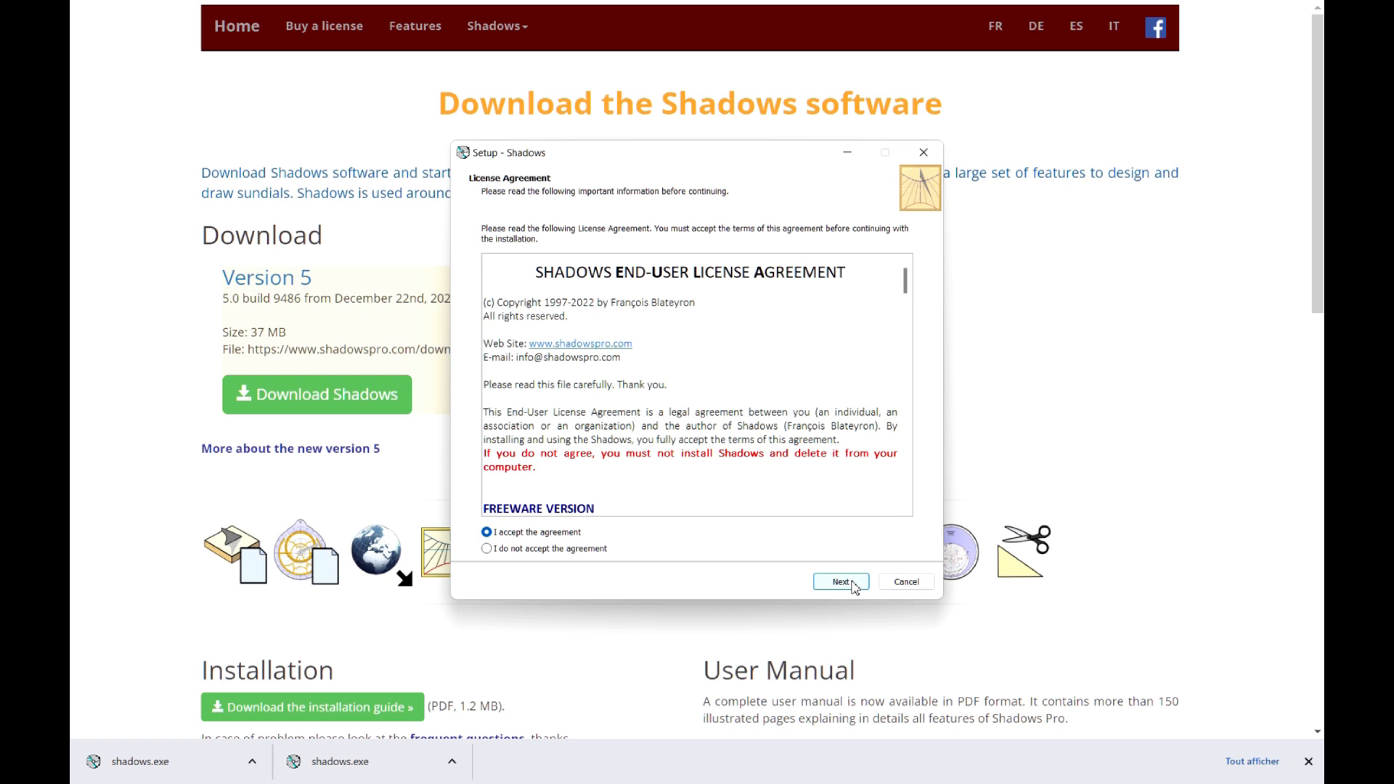
click(841, 581)
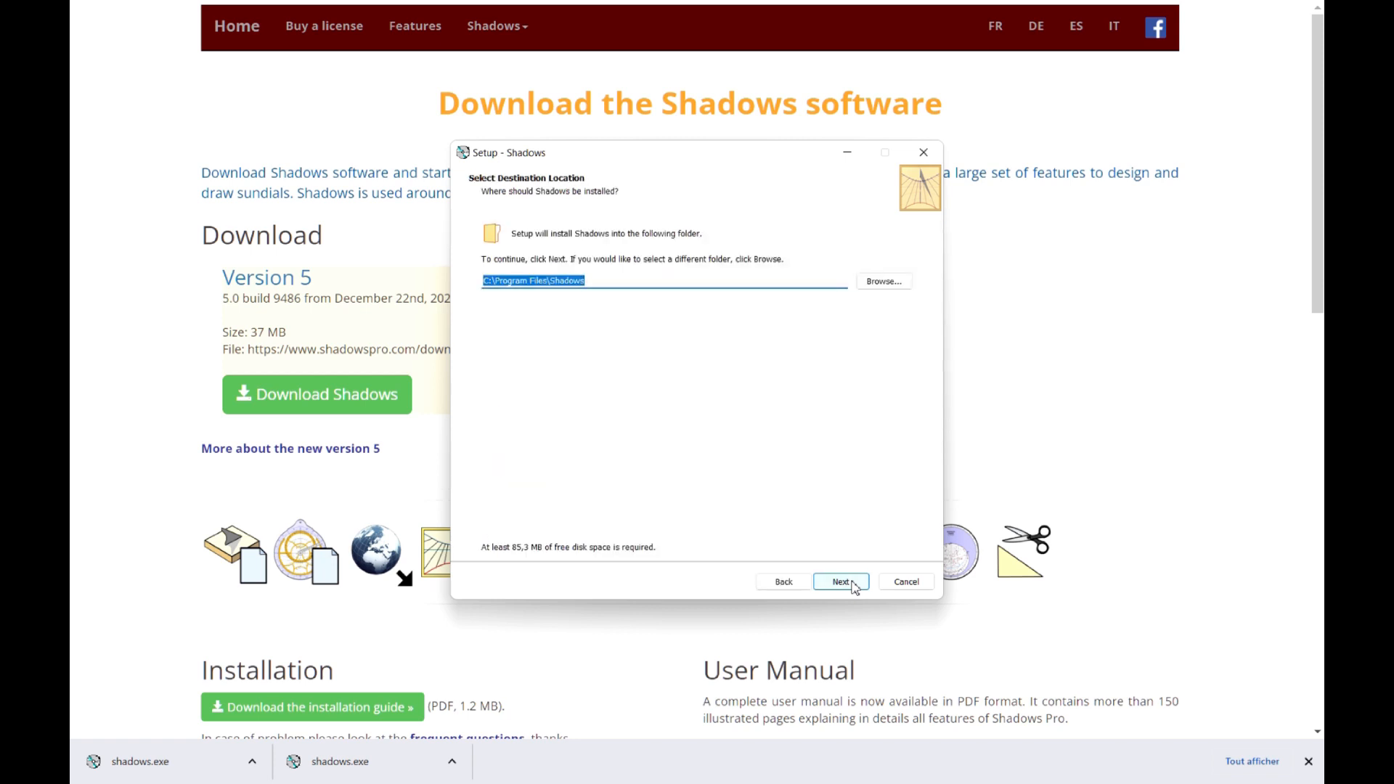
click(841, 582)
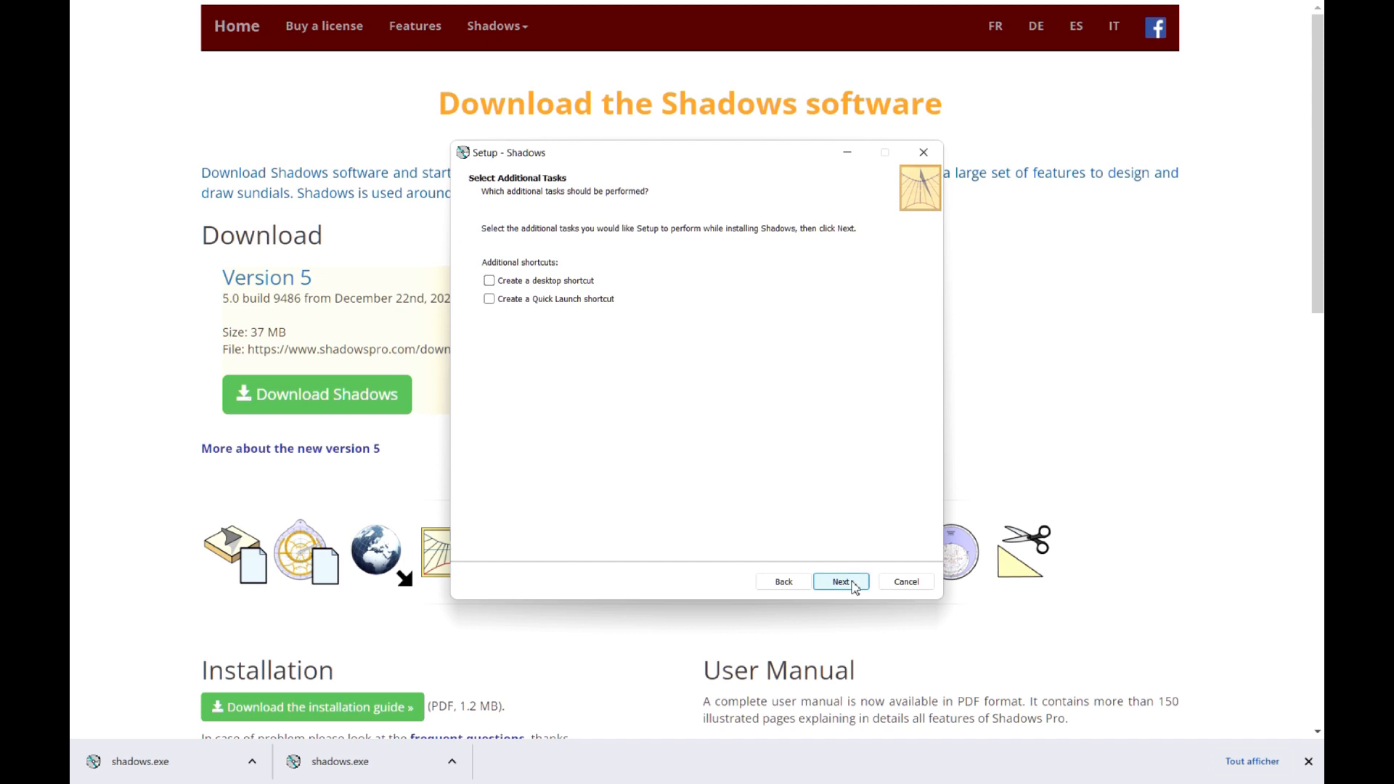
click(841, 580)
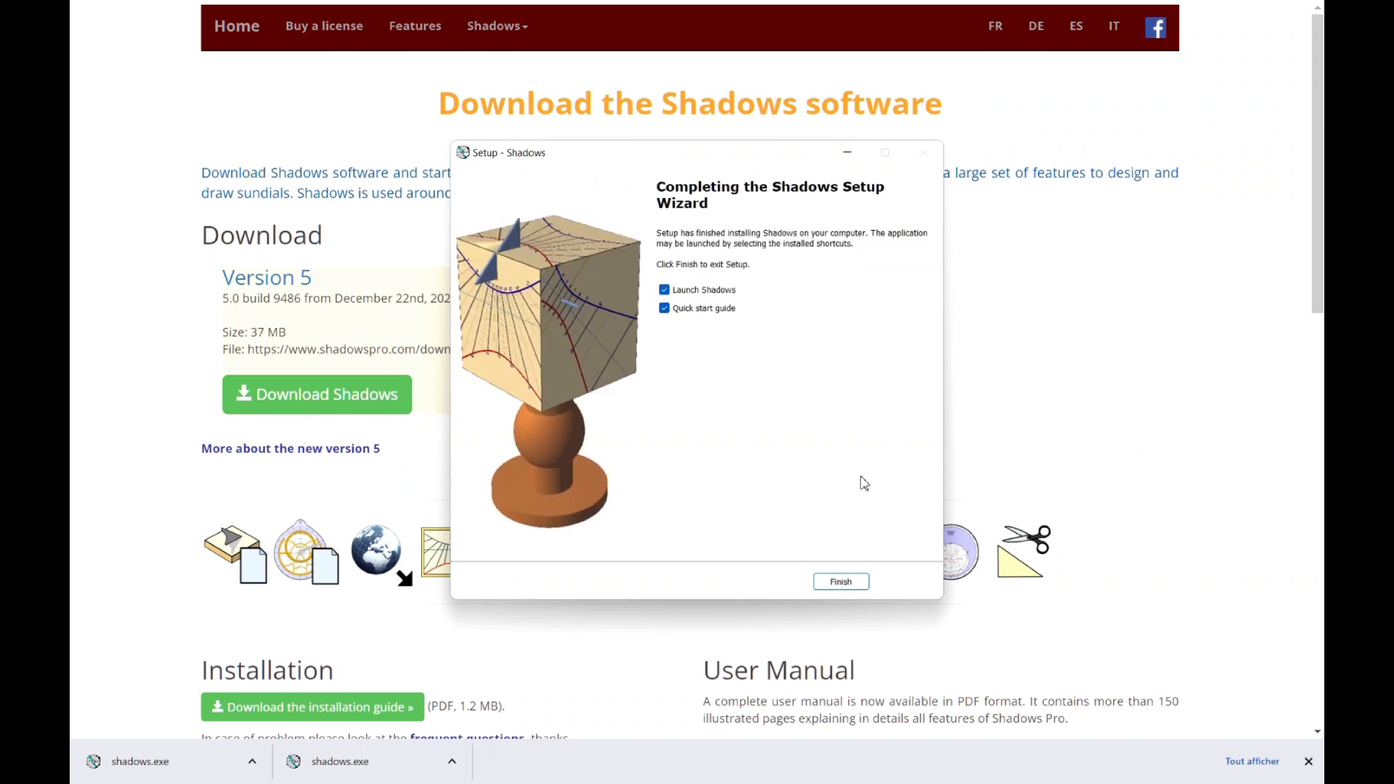
mouse_move(845, 582)
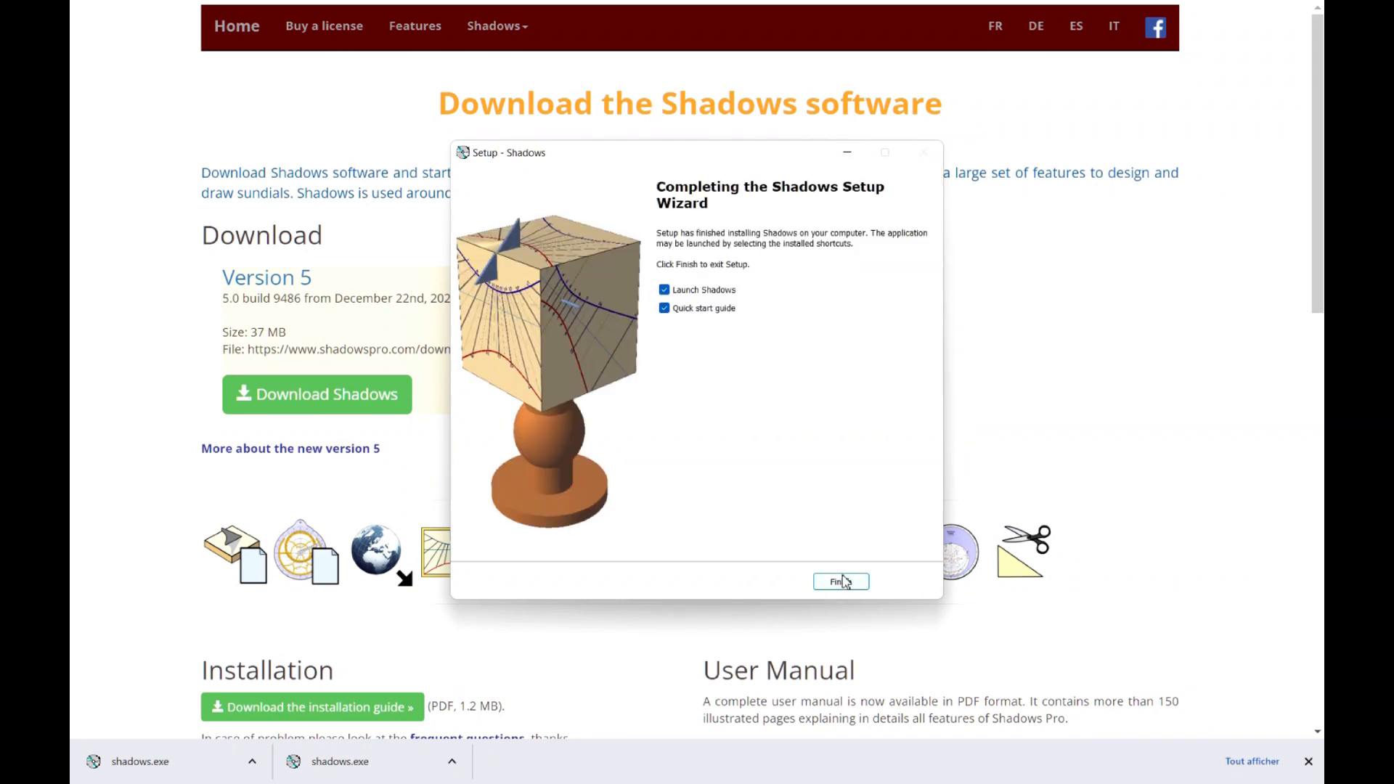
Step: Finish the setup wizard with Launch Shadows checked
click(840, 580)
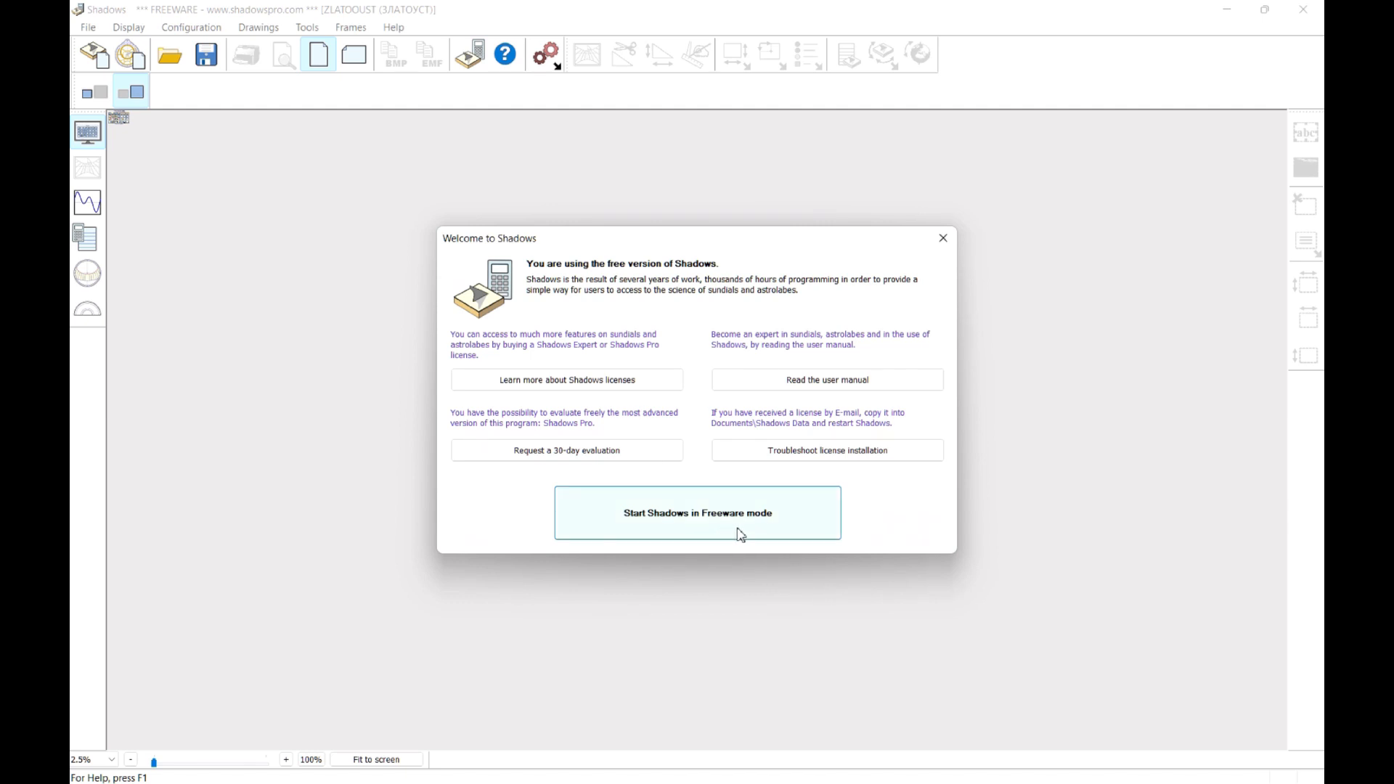
mouse_move(660, 394)
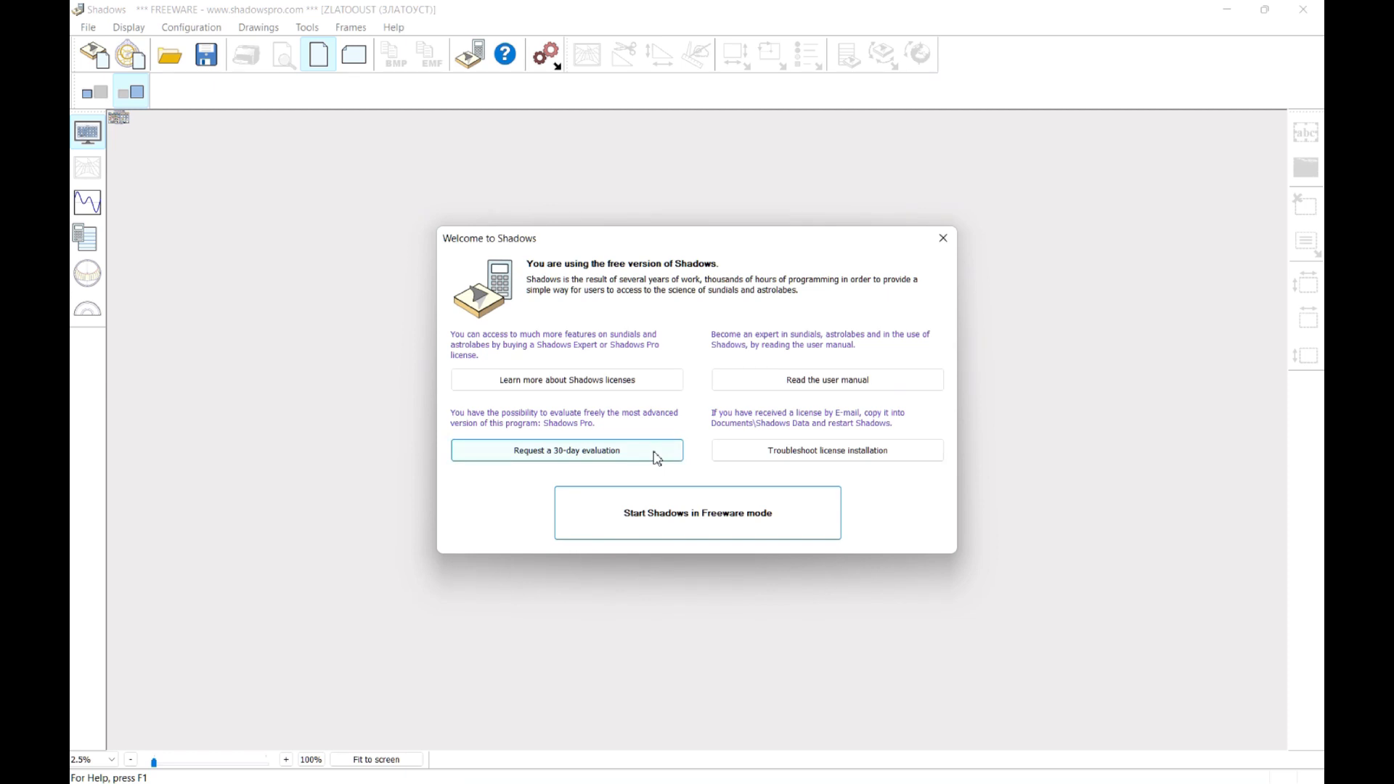
mouse_move(707, 421)
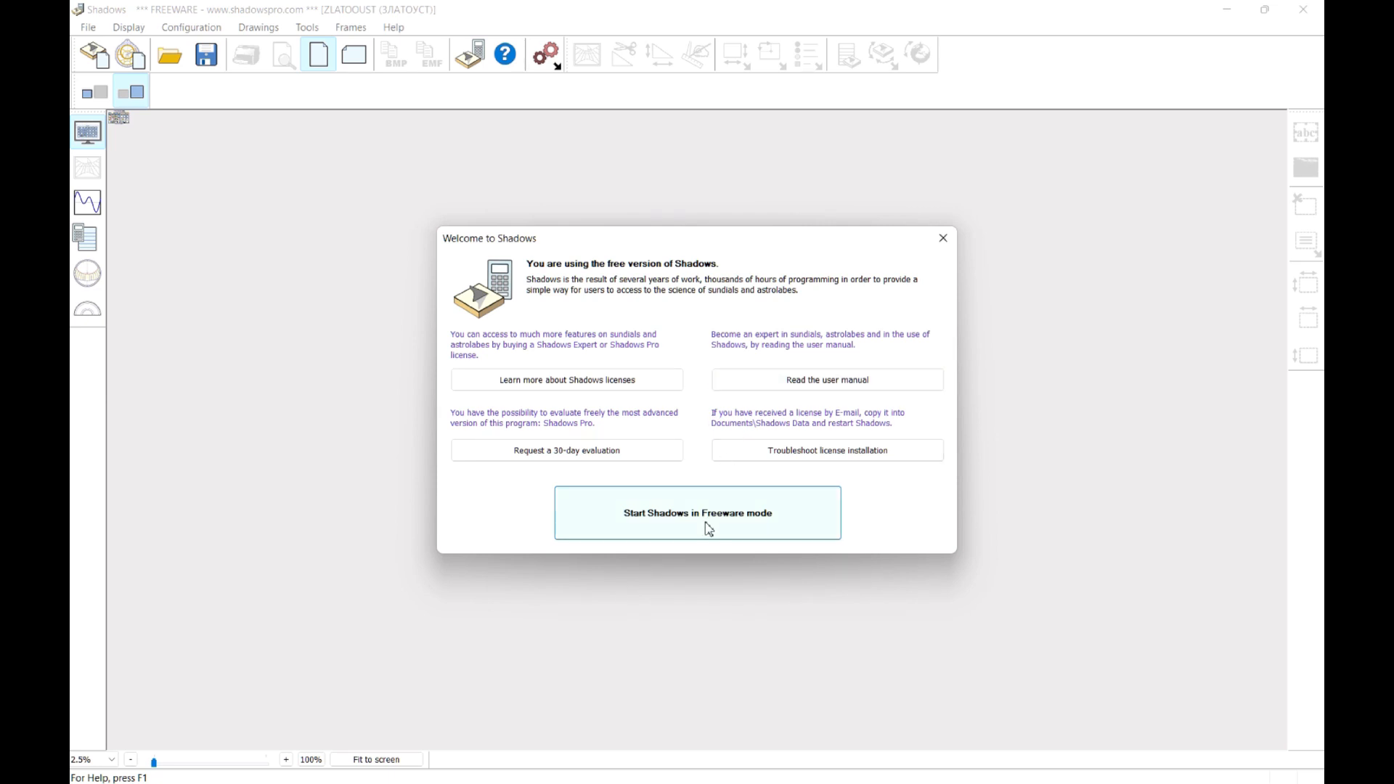
Step: Start Shadows in Freeware mode from the welcome dialog
click(697, 512)
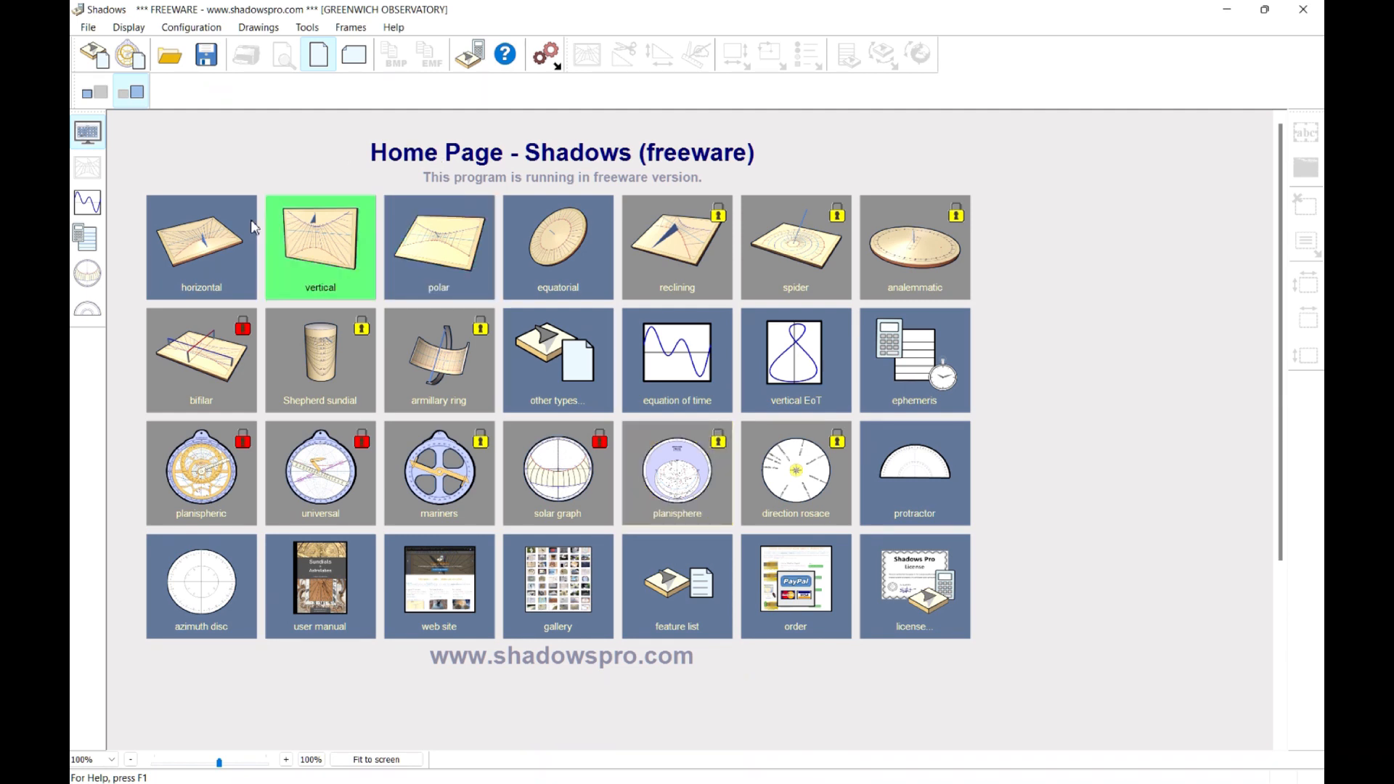
mouse_move(287, 367)
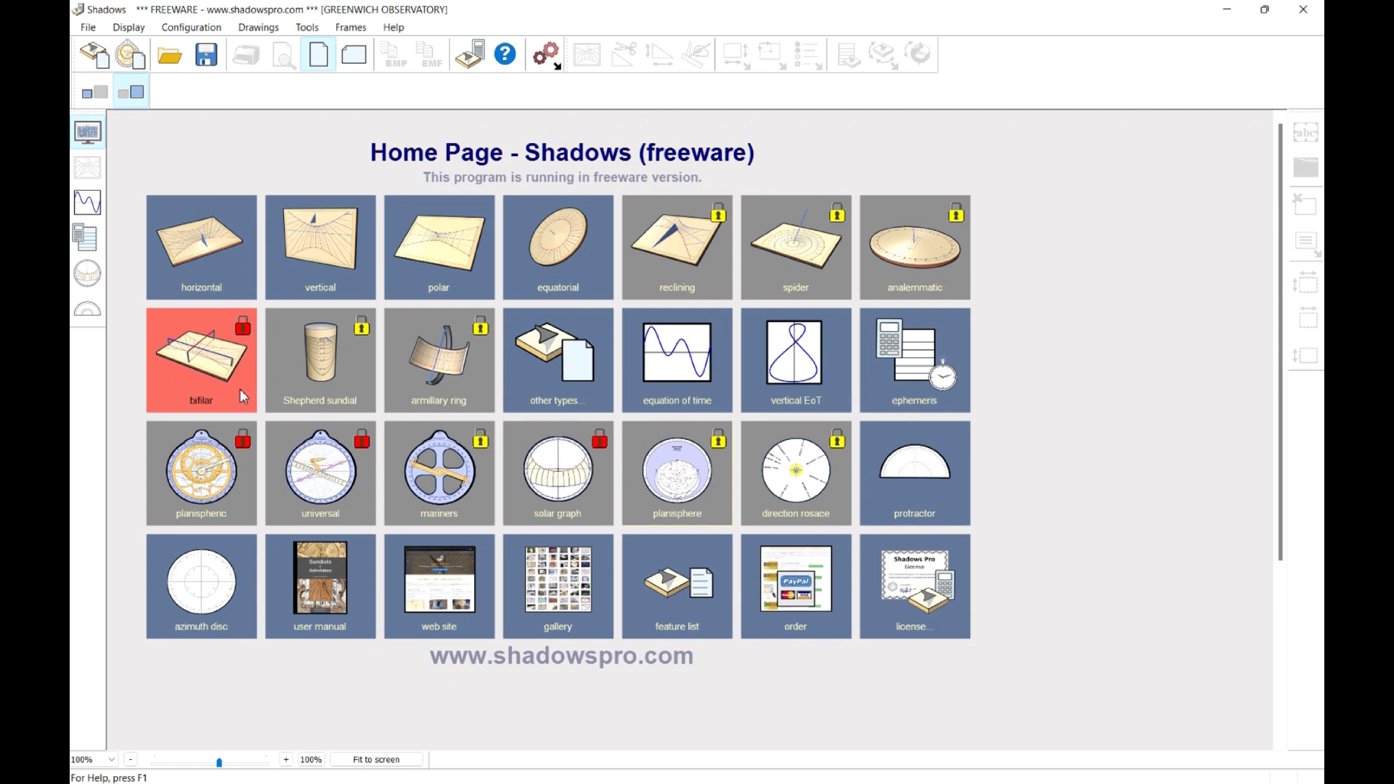
mouse_move(316, 157)
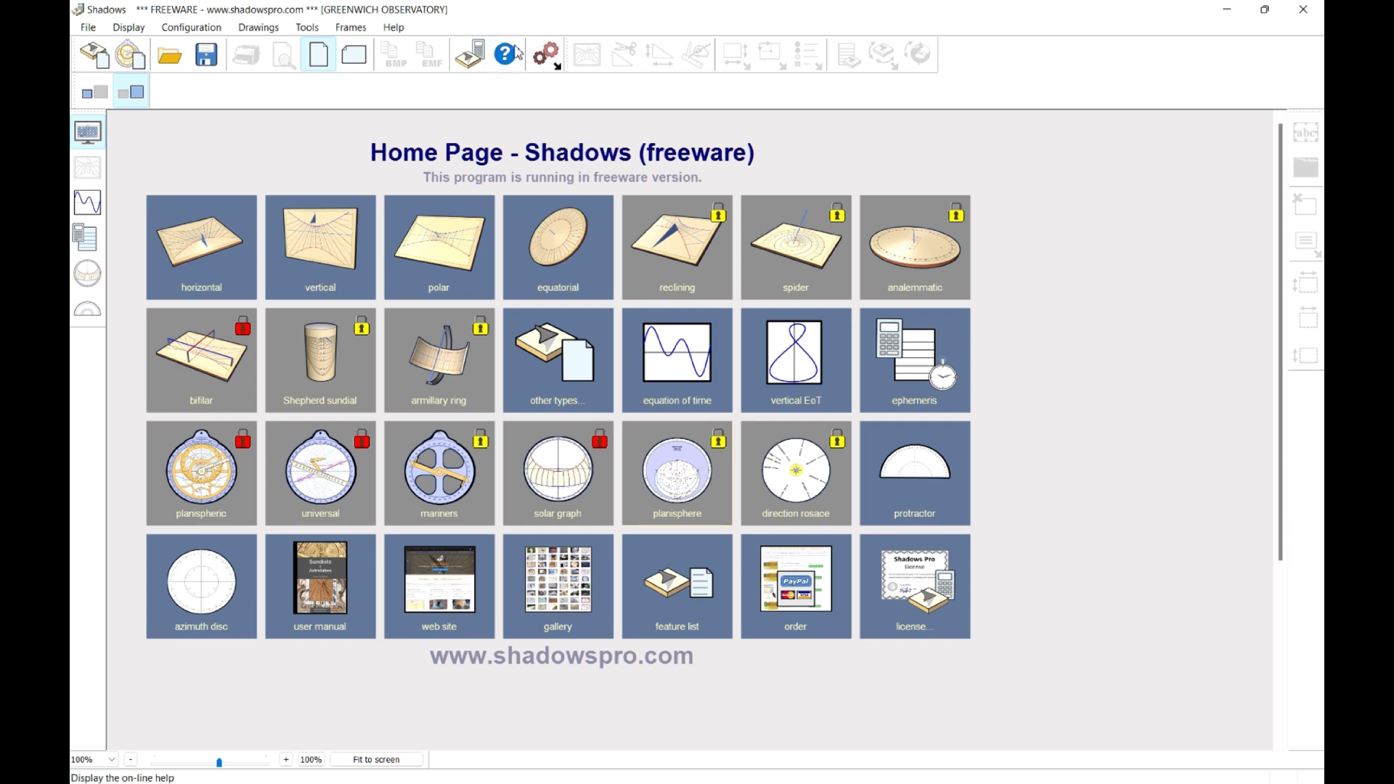
Step: Open the Shadows user manual PDF from the Help toolbar button
click(320, 576)
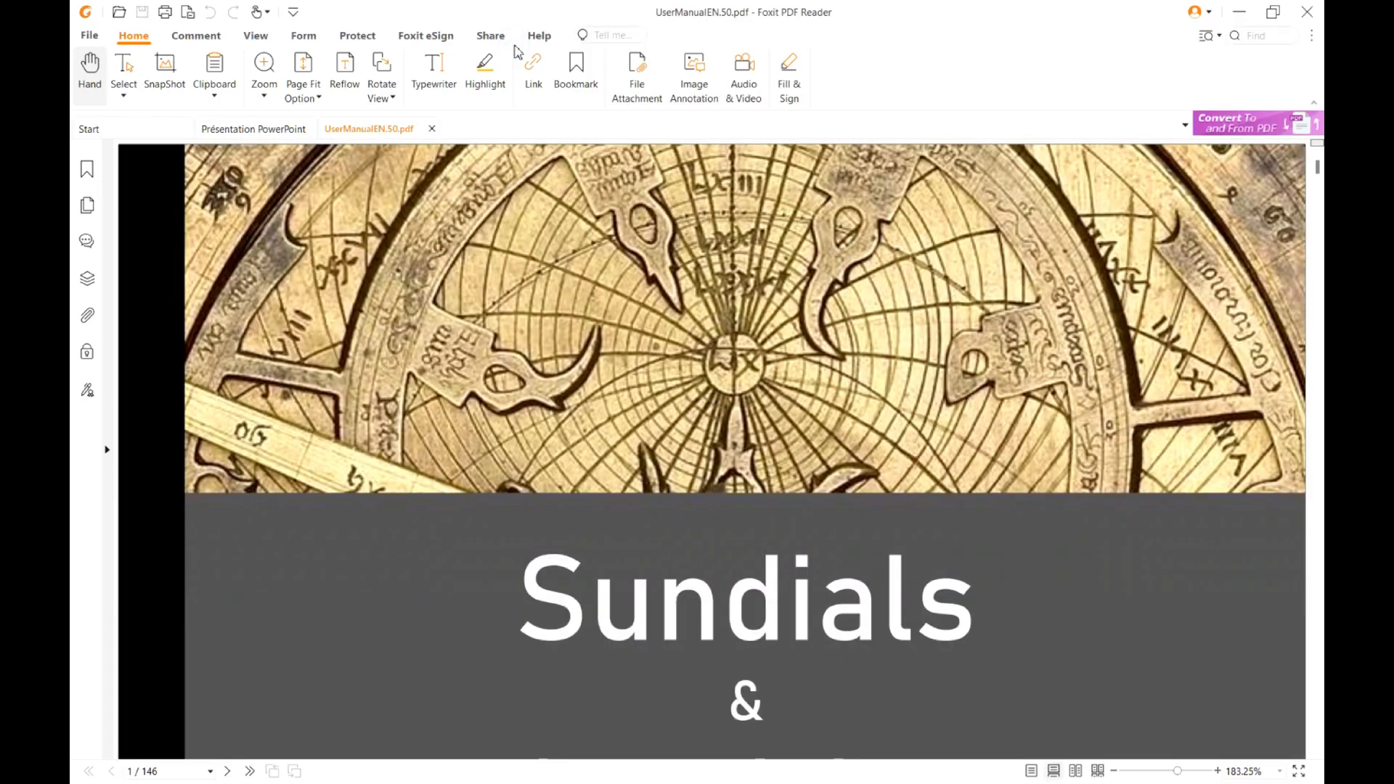
Step: Browse UserManualEN.50.pdf in Foxit PDF Reader from the cover down to page 33
scroll(down, 3)
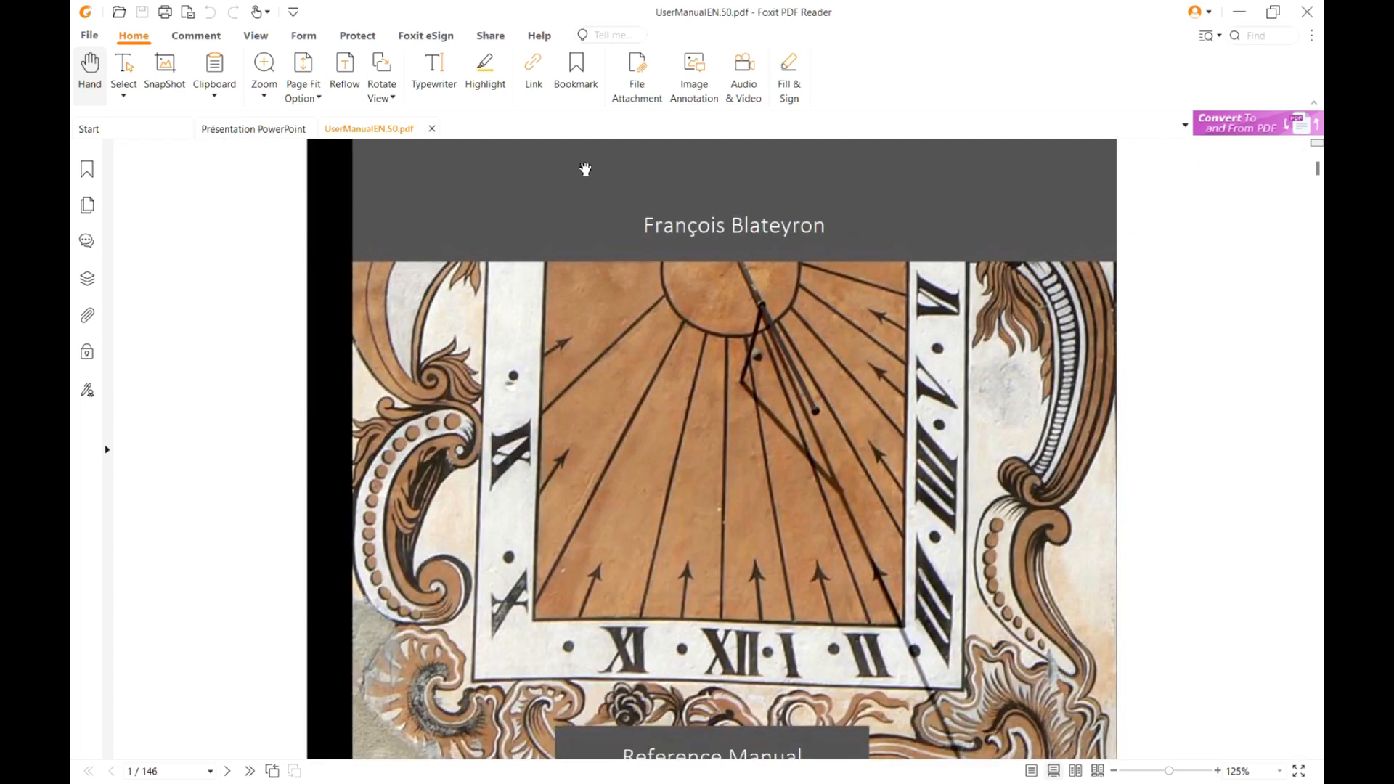
scroll(down, 3)
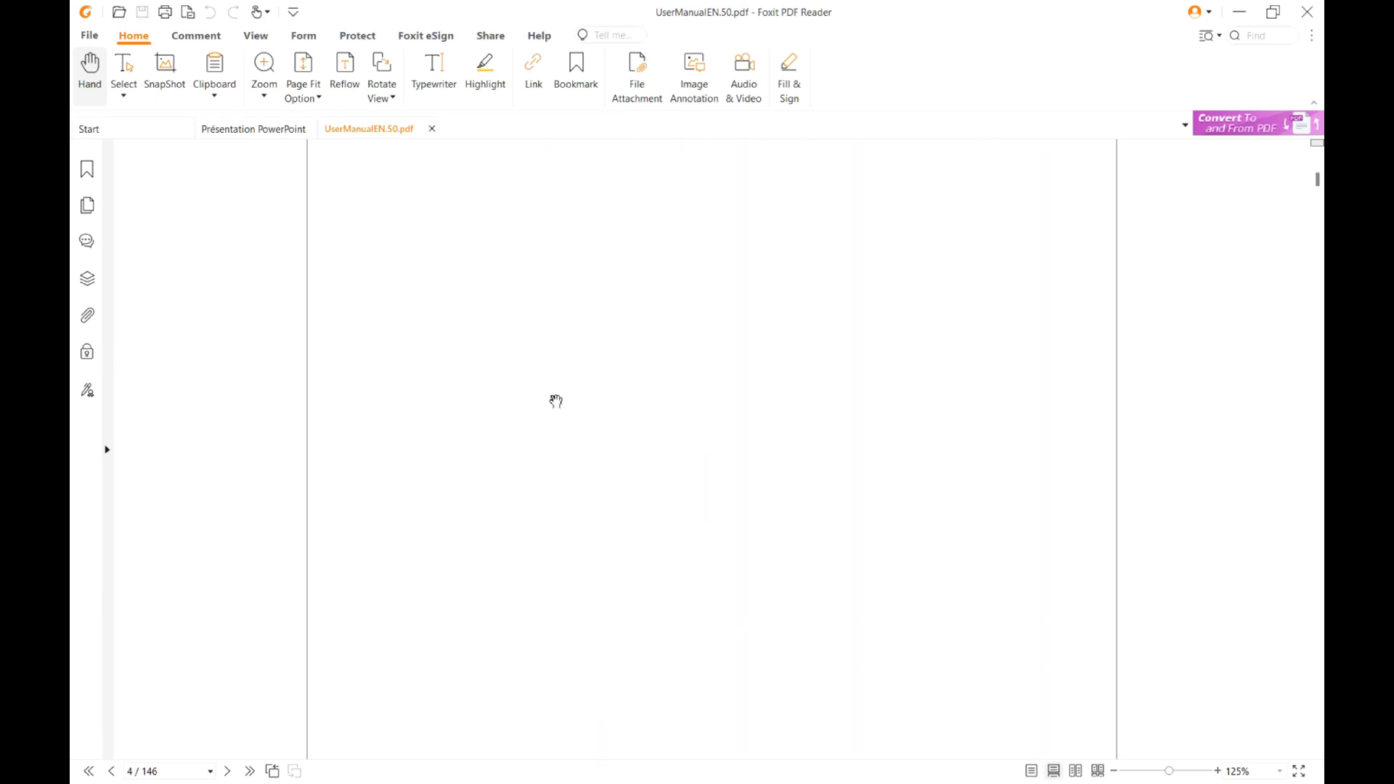
scroll(down, 3)
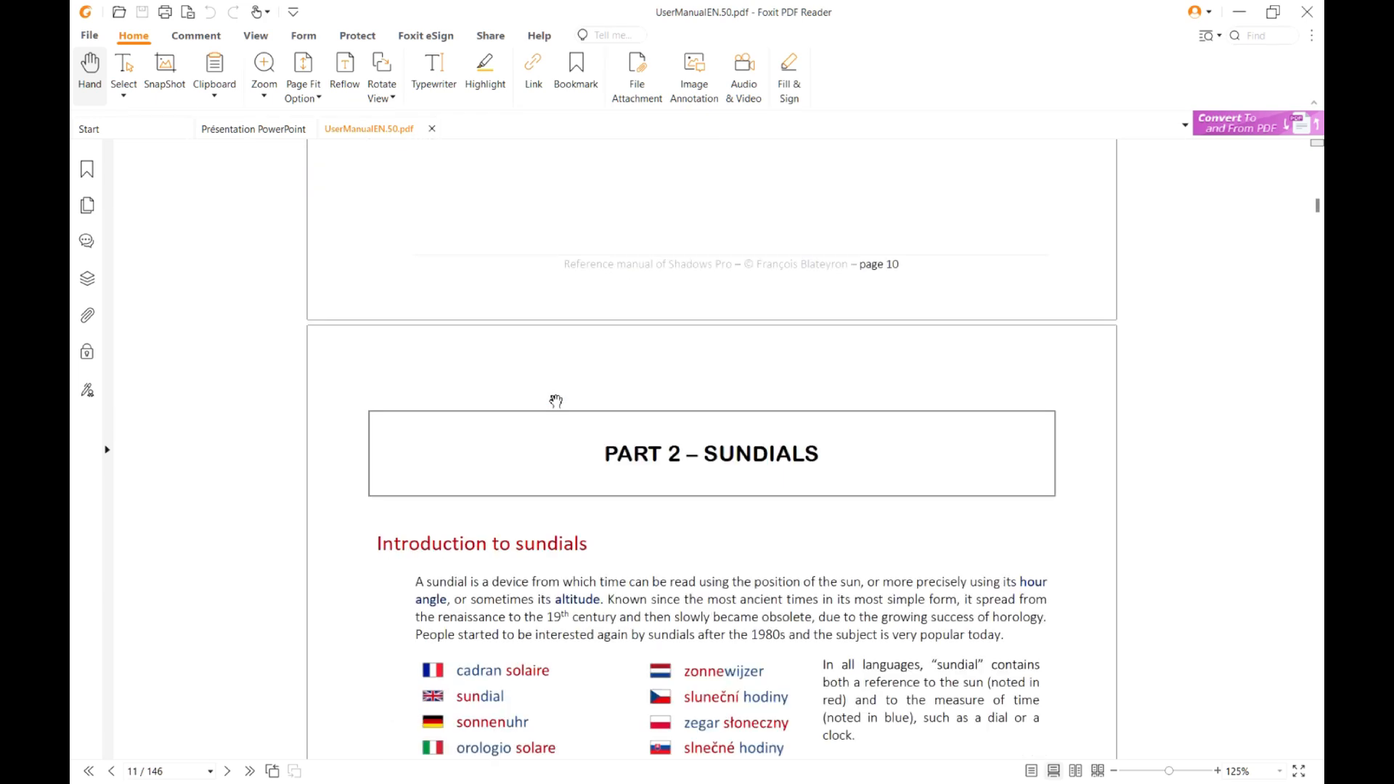
scroll(down, 3)
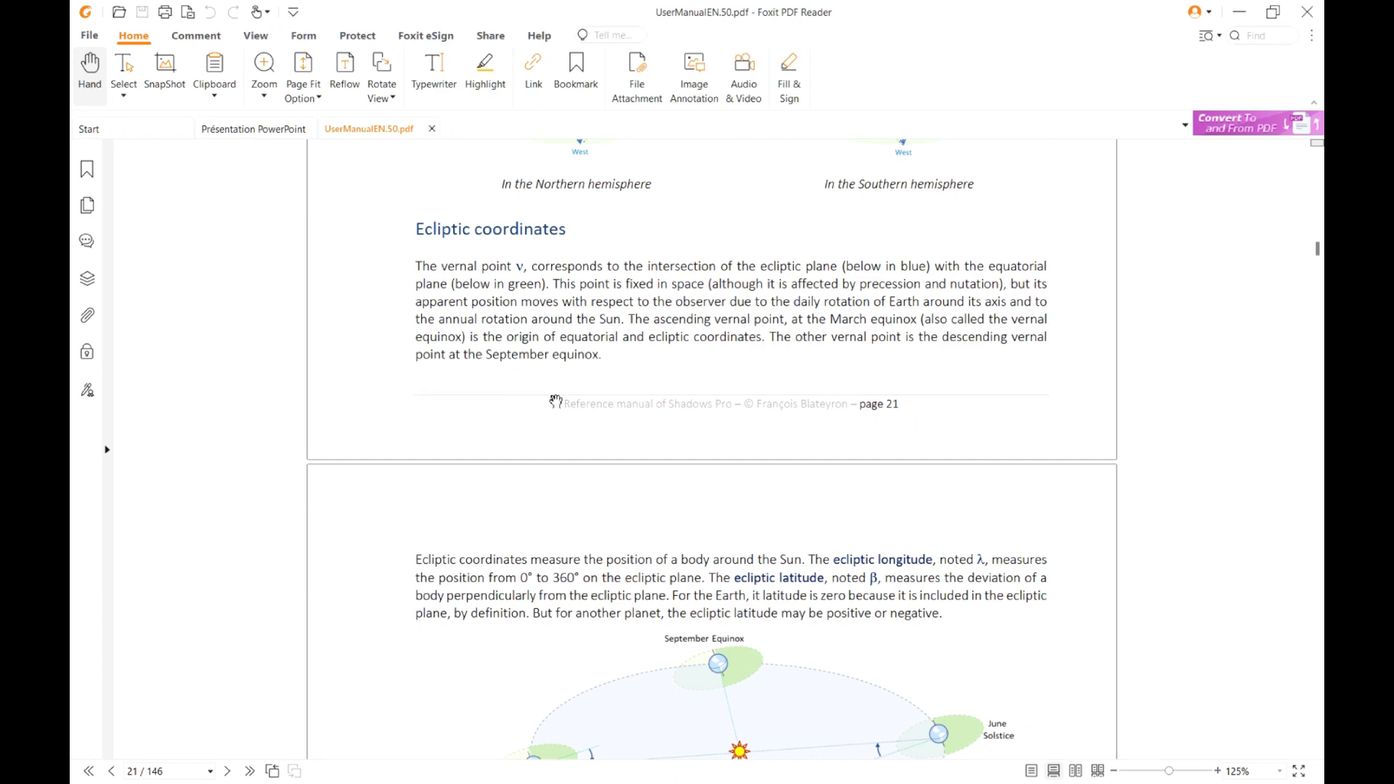
scroll(down, 3)
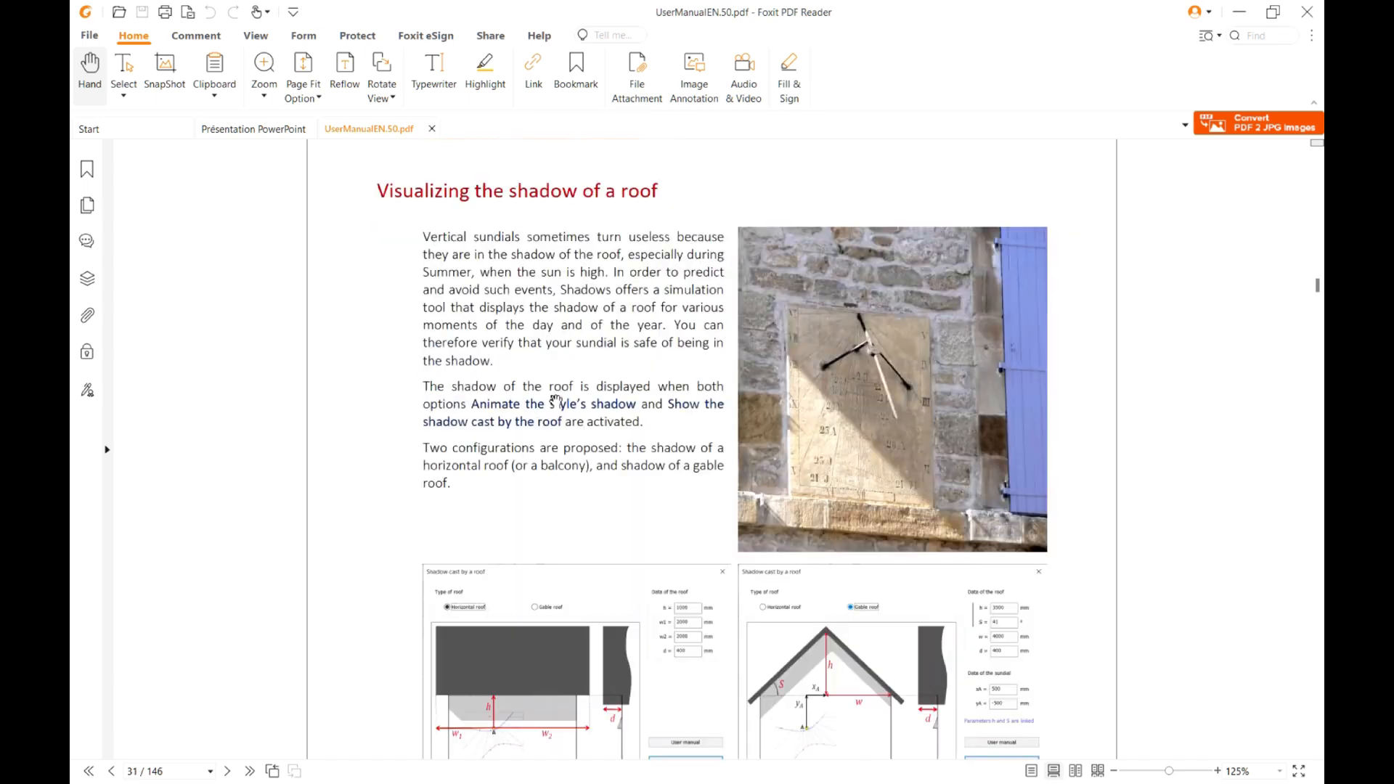
scroll(down, 3)
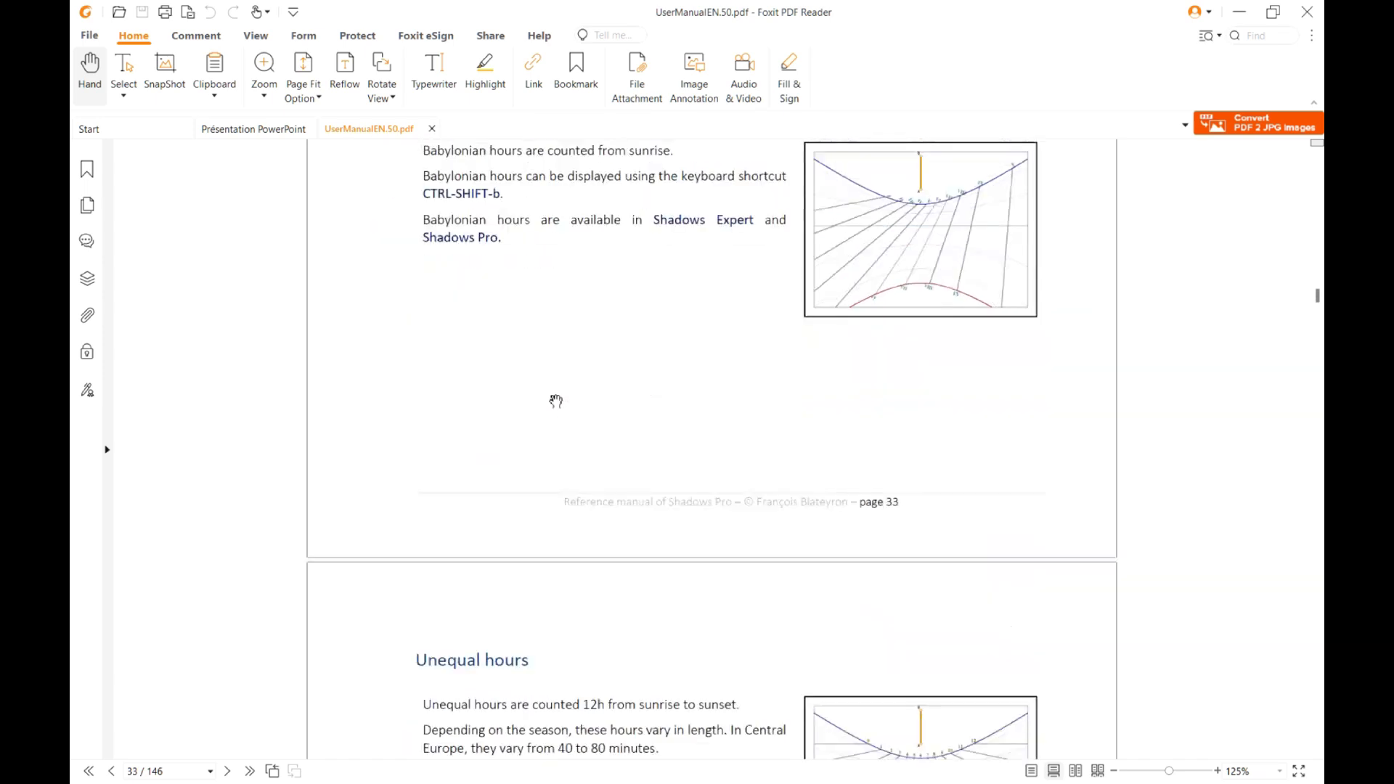
scroll(down, 3)
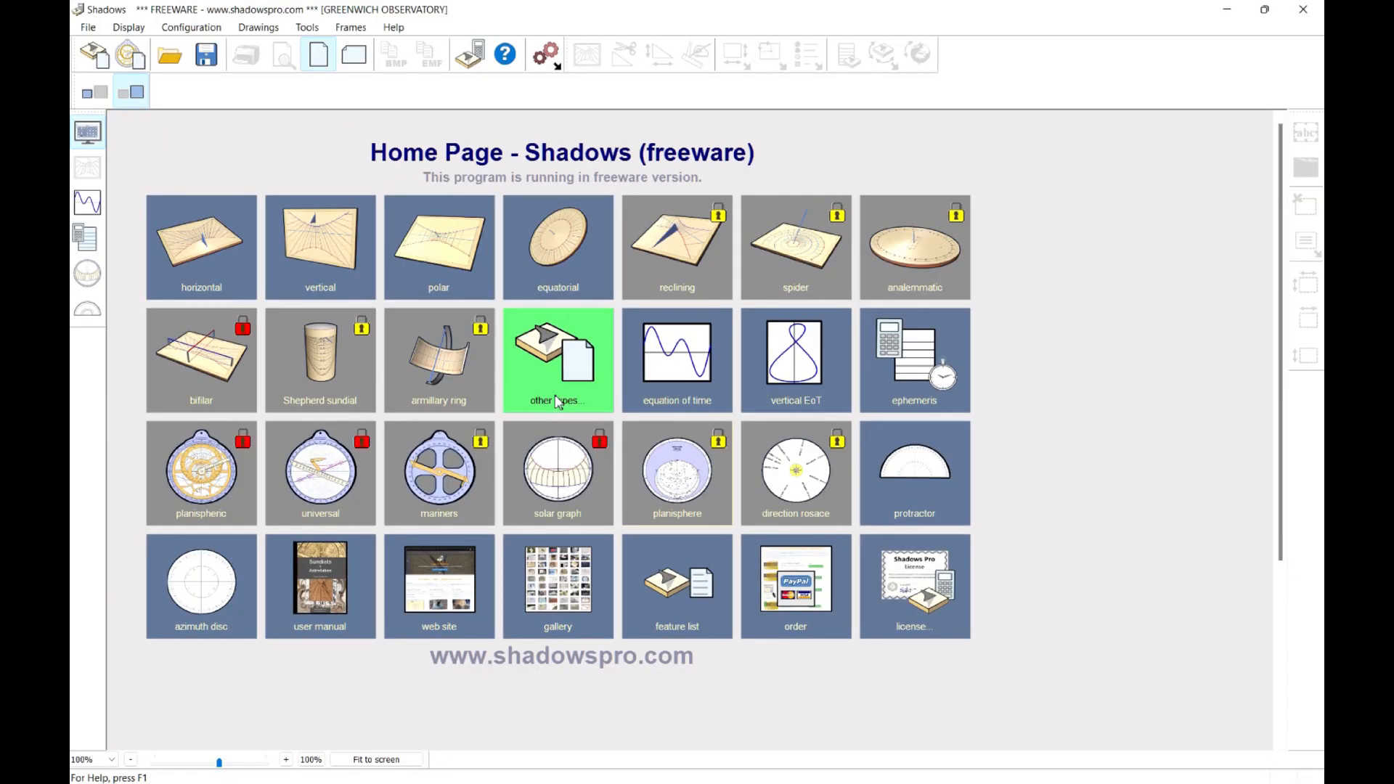
mouse_move(221, 258)
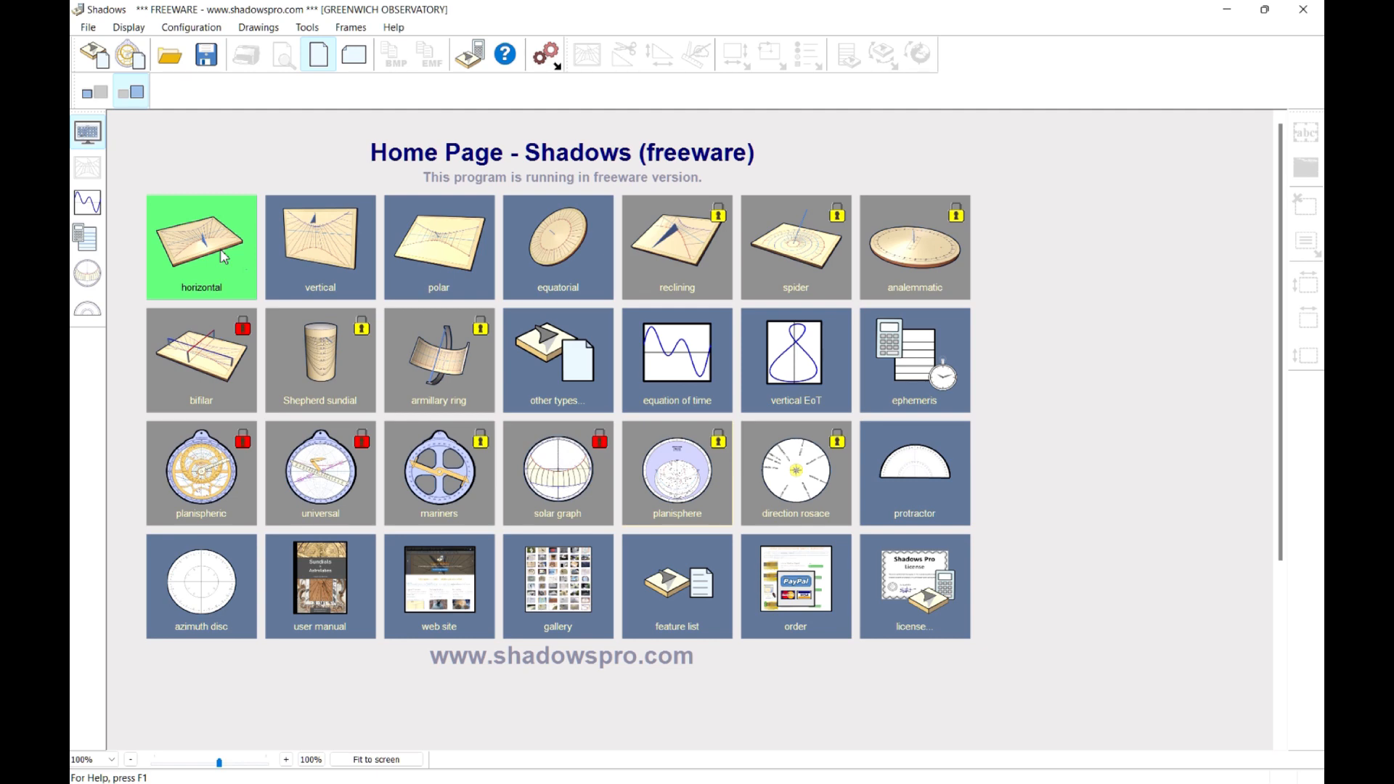
Step: Create a new horizontal sundial located at Besançon, France (47° 15′ N, 6° 02′ E)
click(222, 258)
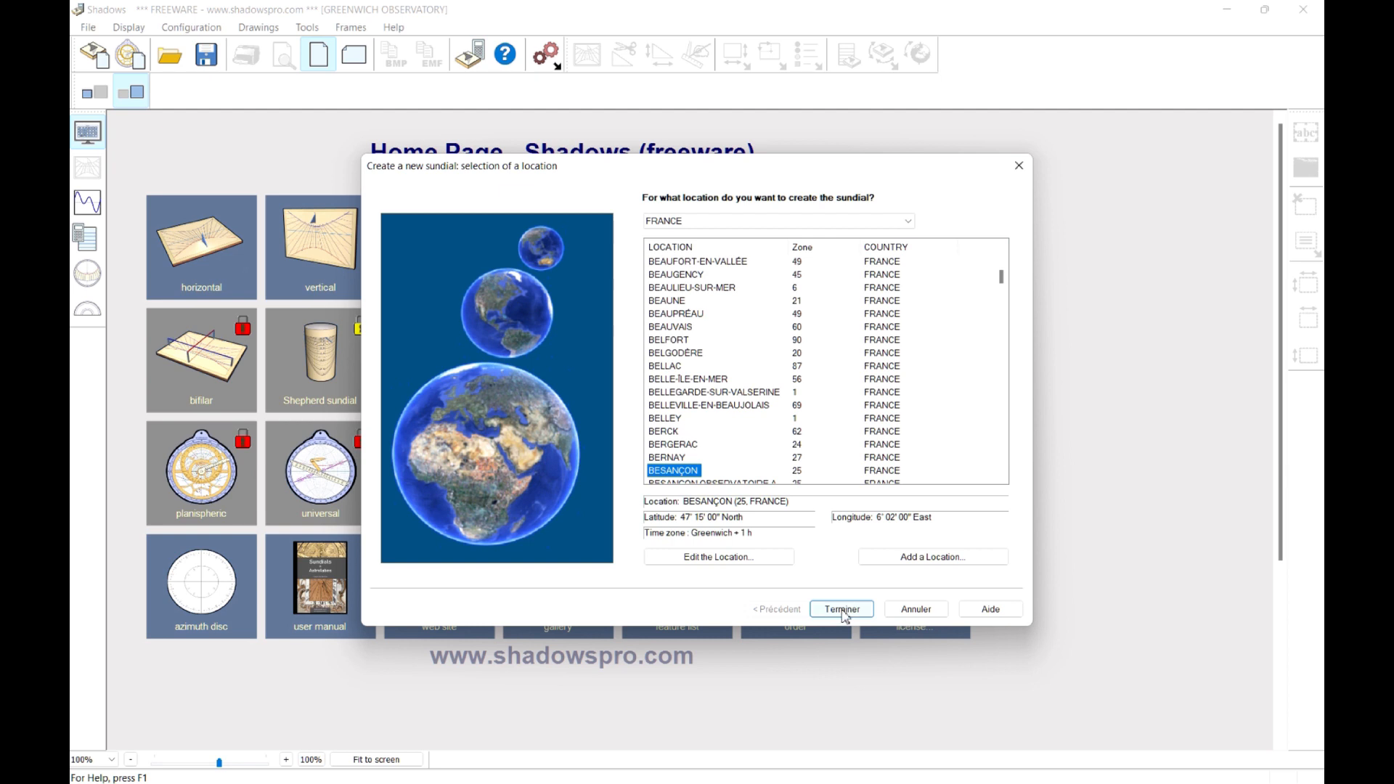
click(841, 609)
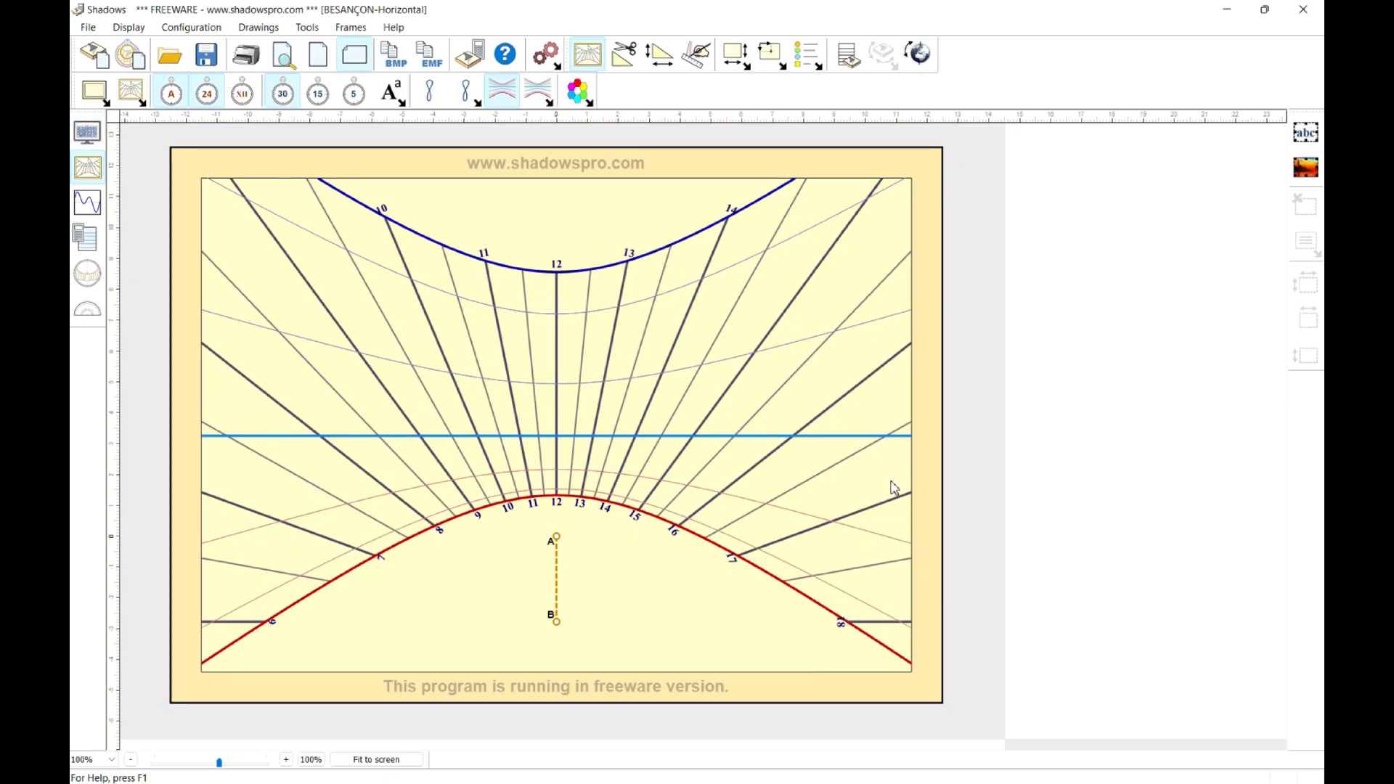
mouse_move(391, 34)
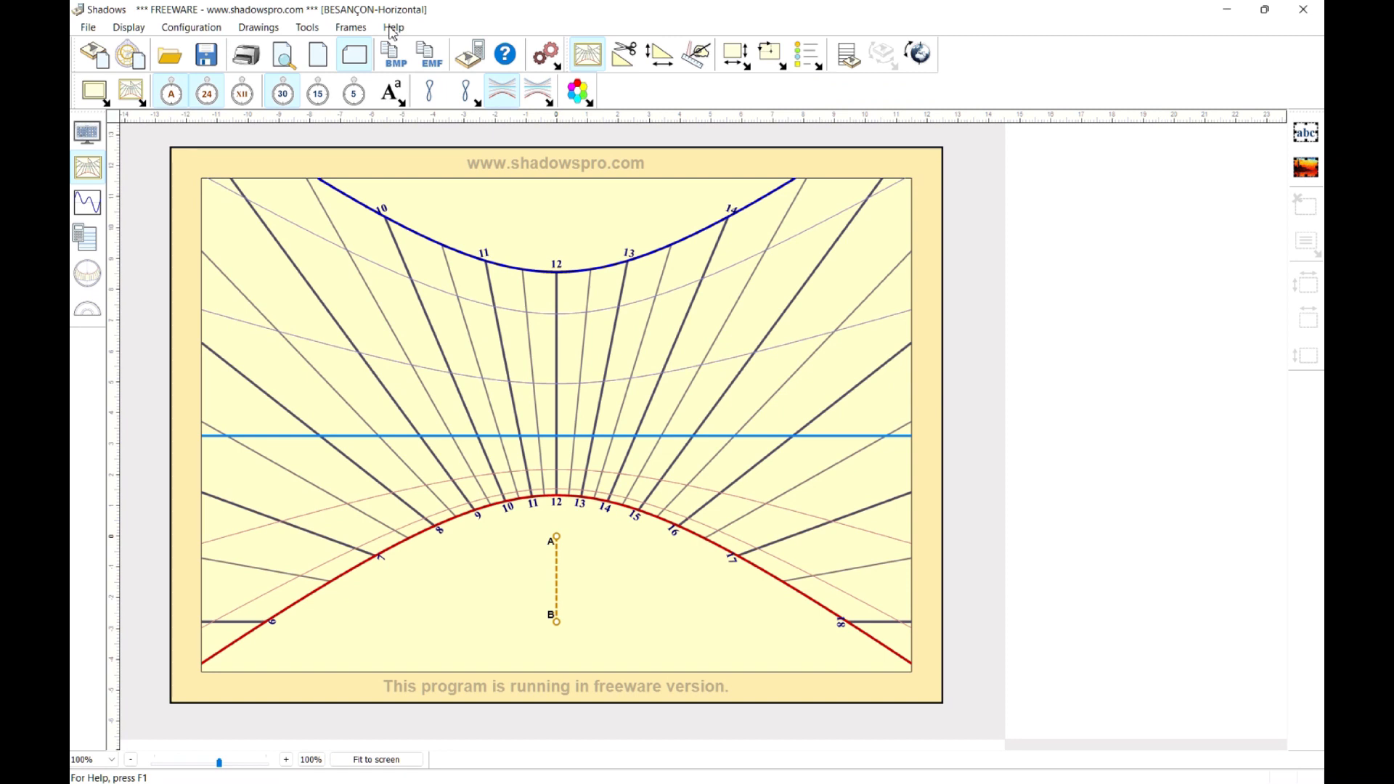
Step: Open the Shadows Pro 30-day evaluation request via Help > Discover Shadows Pro…
click(393, 27)
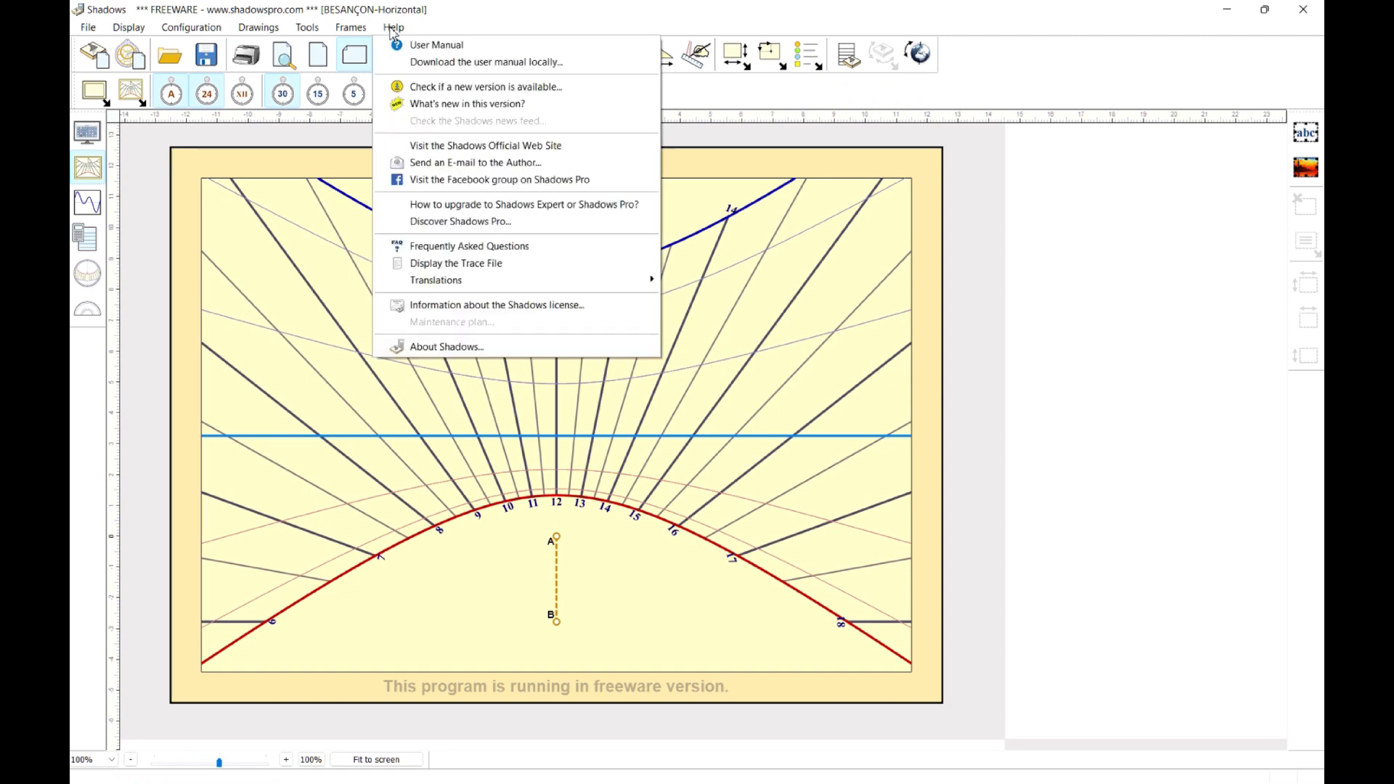
mouse_move(543, 208)
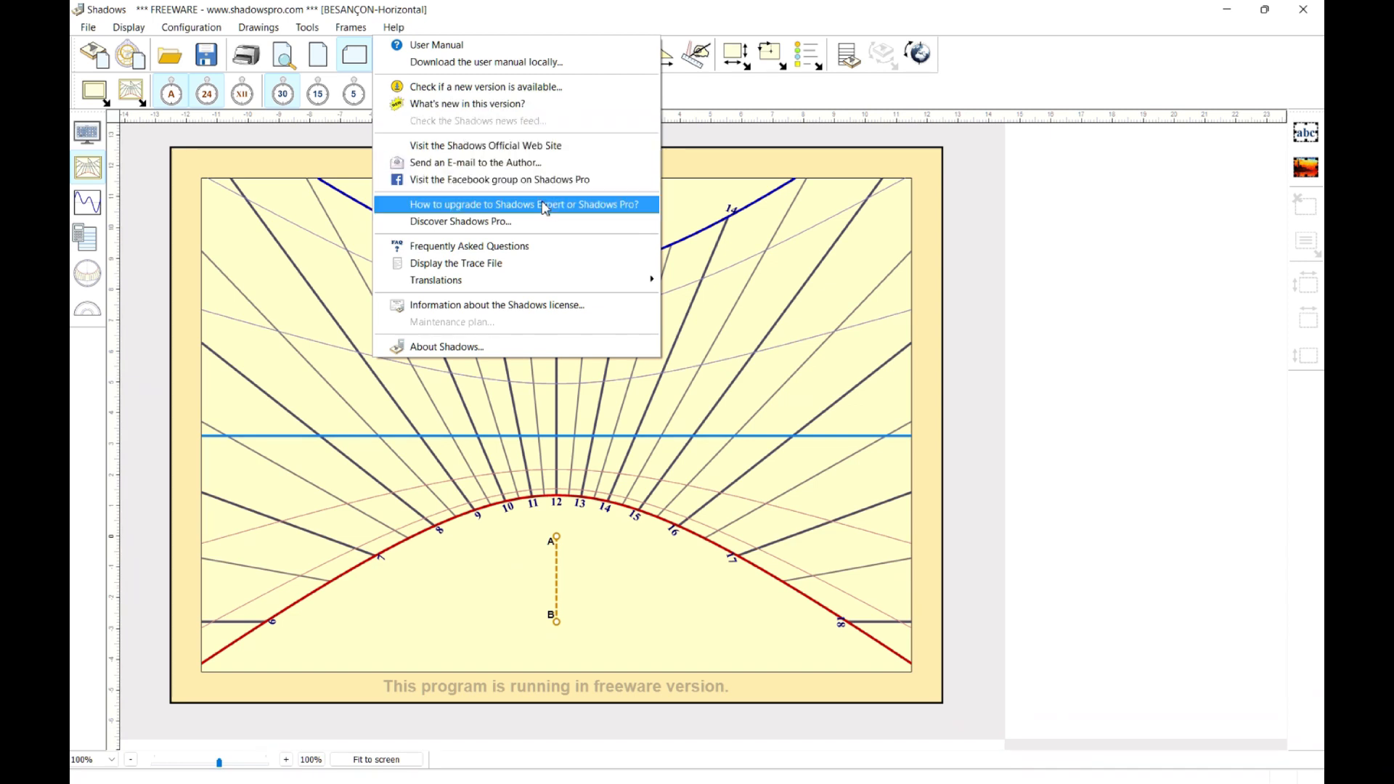
mouse_move(517, 226)
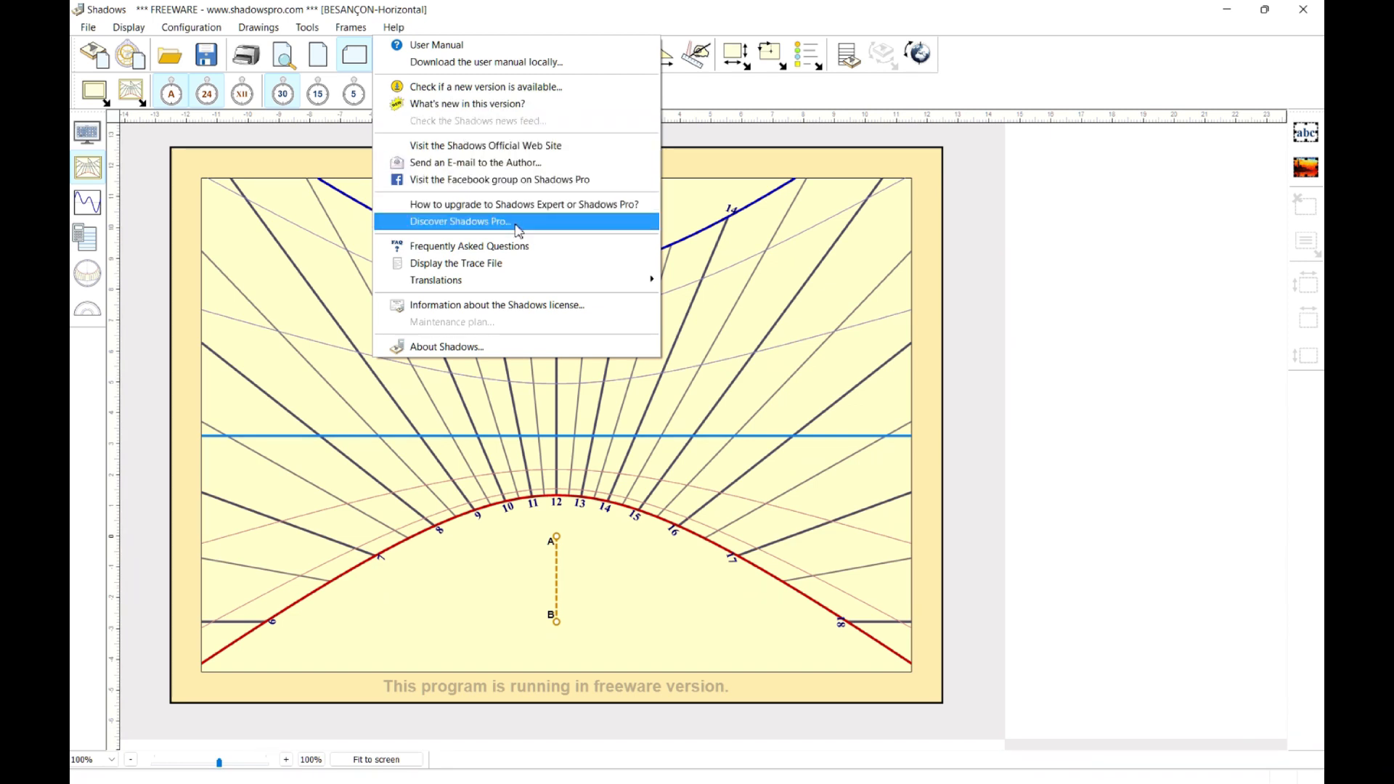
click(461, 221)
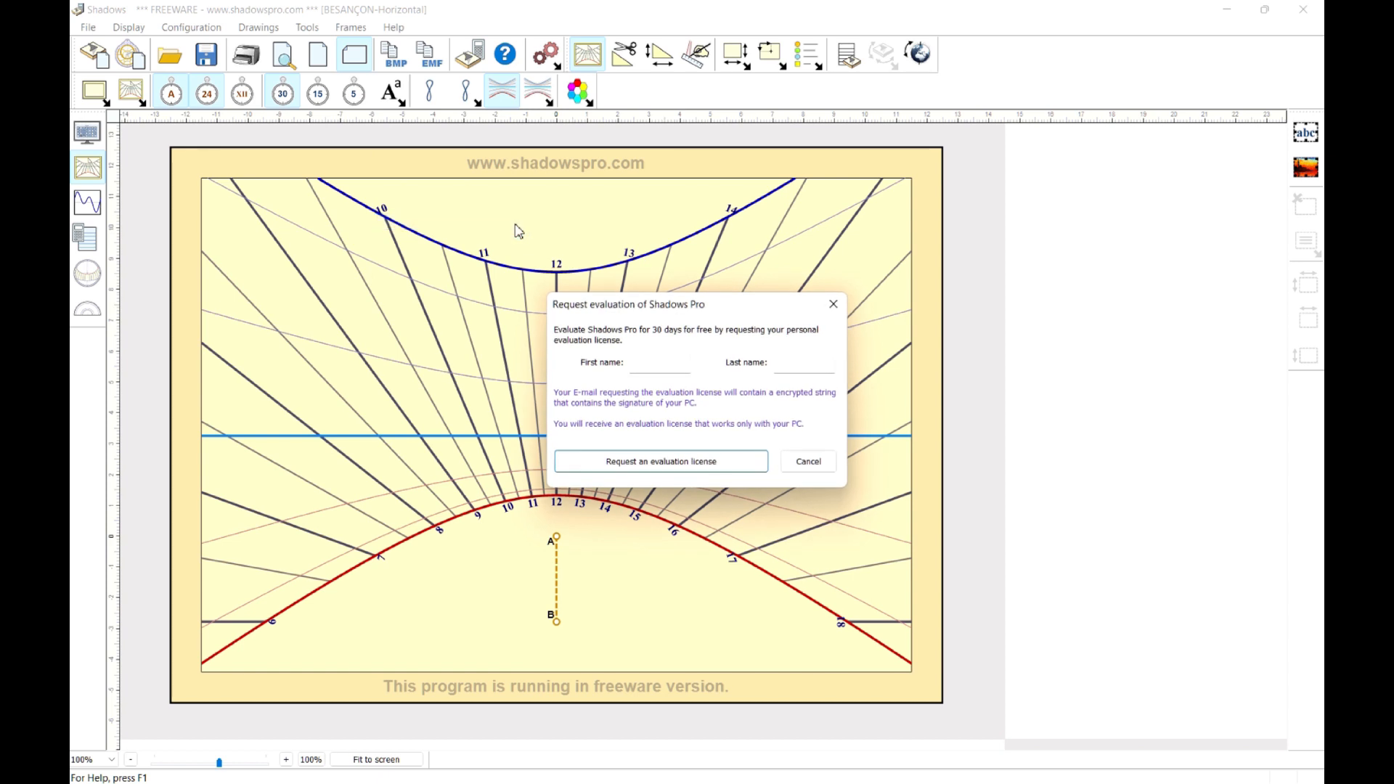
mouse_move(716, 346)
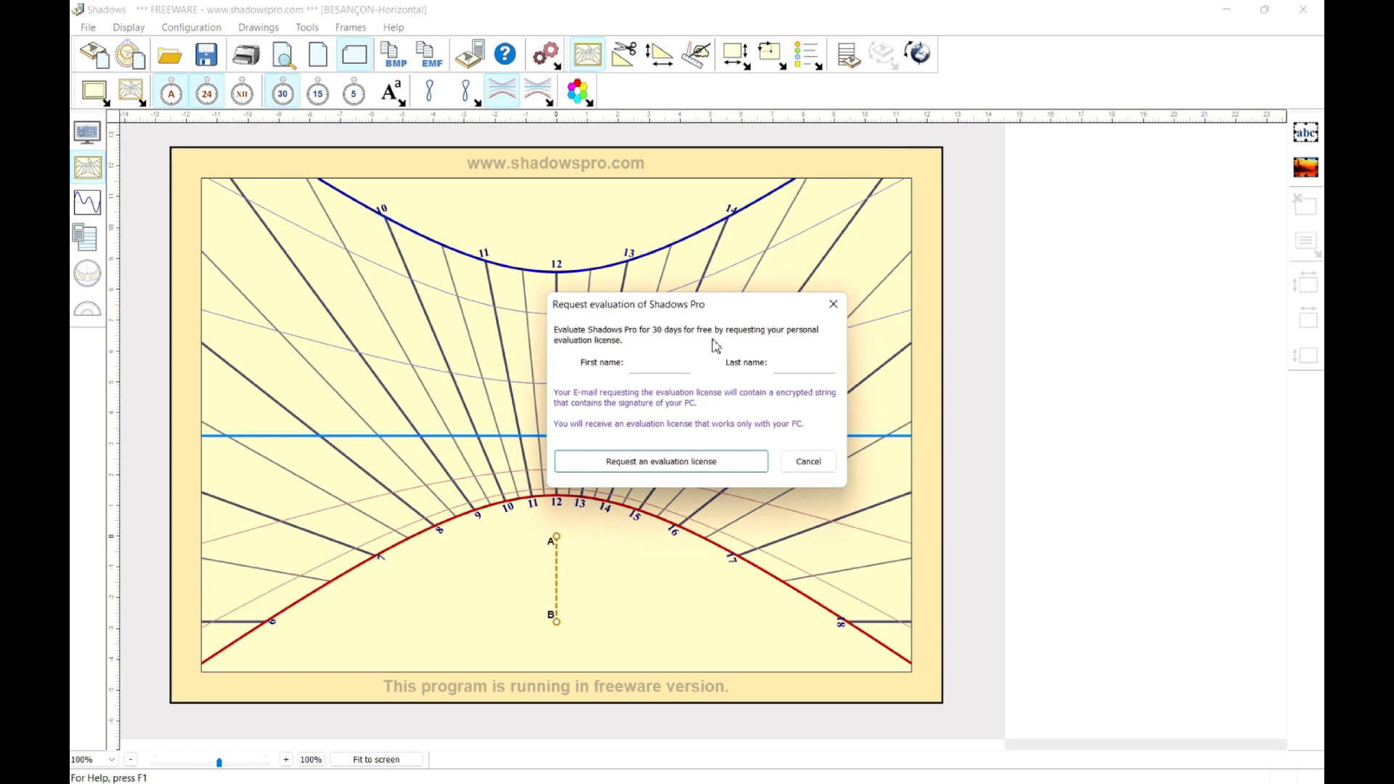